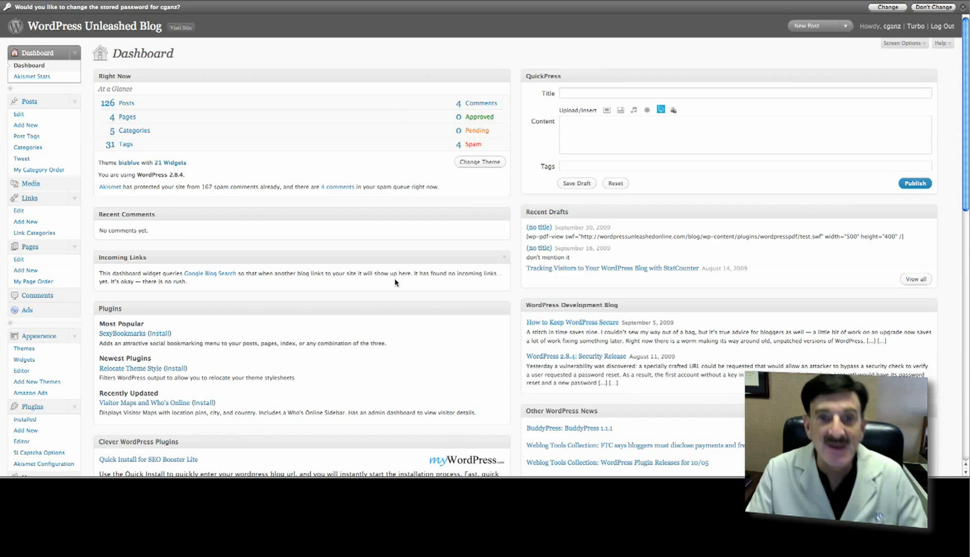
Step: Search the plugin directory for 'Wp Email Capture' from Plugins > Add New
{"action": "scroll", "scroll_direction": "down", "scroll_amount": 3}
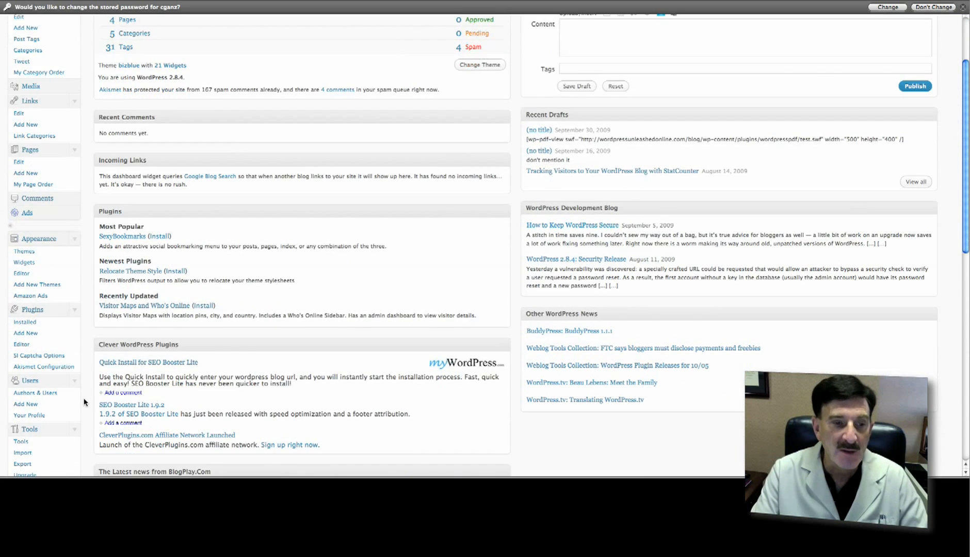
{"action": "scroll", "scroll_direction": "down", "scroll_amount": 3}
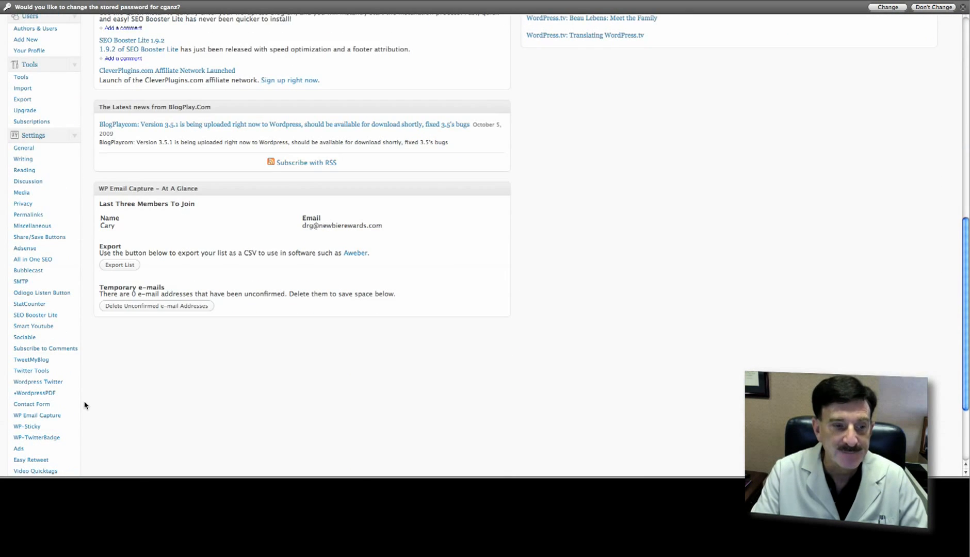
{"action": "scroll", "scroll_direction": "up", "scroll_amount": 3}
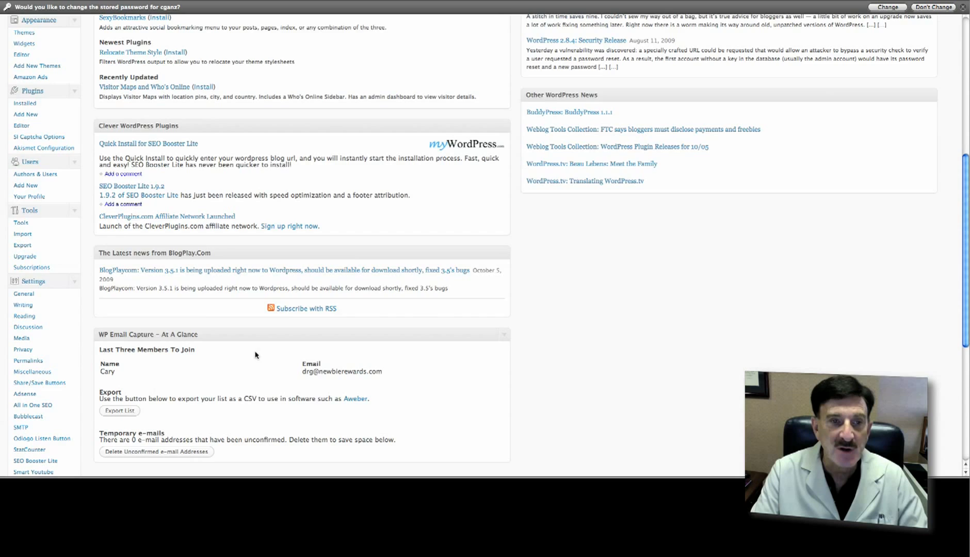
{"action": "scroll", "scroll_direction": "up", "scroll_amount": 3}
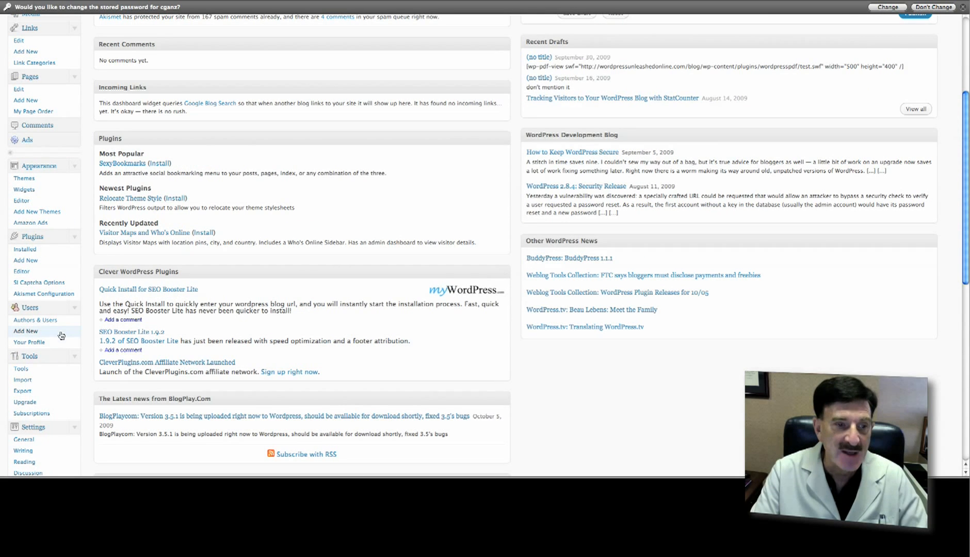
{"action": "mouse_move", "coordinate": [26, 260]}
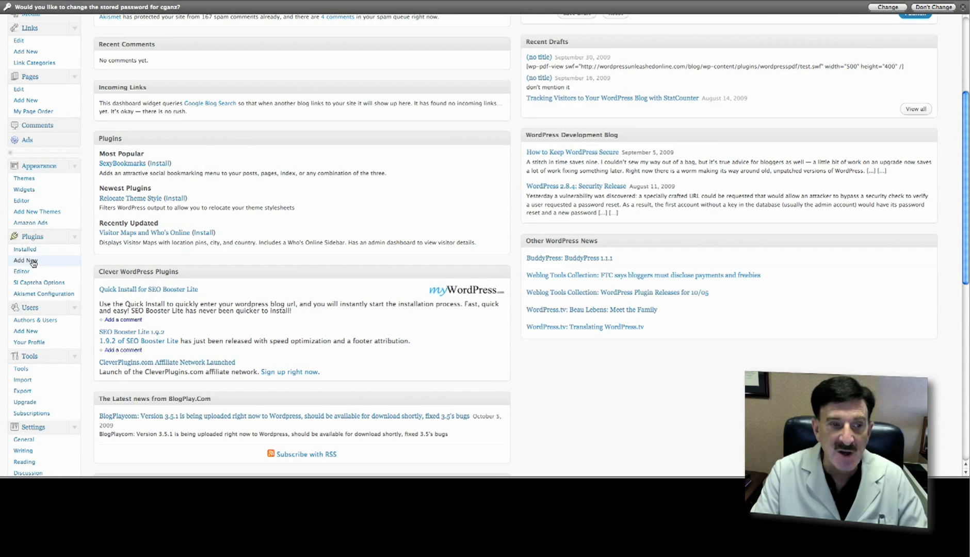
{"action": "scroll", "scroll_direction": "down", "scroll_amount": 3}
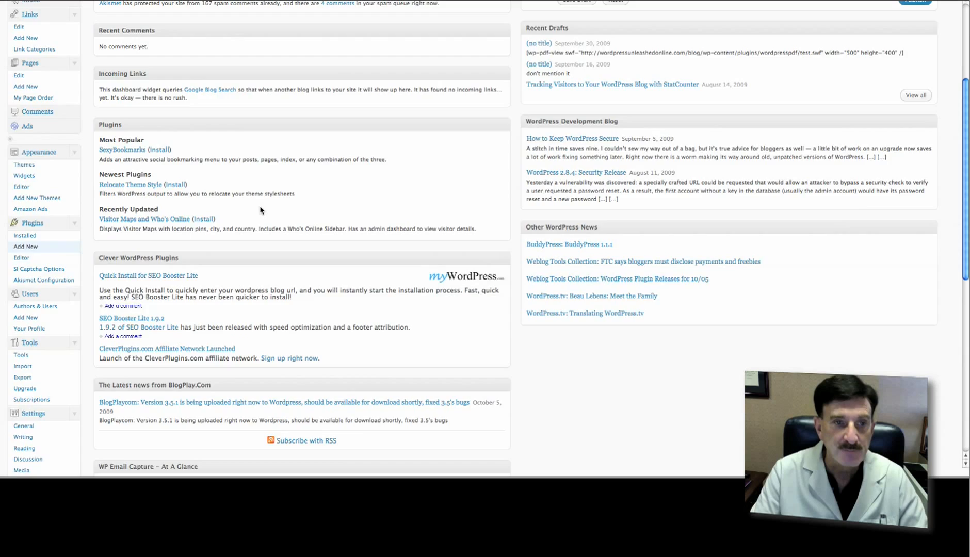
{"action": "left_click", "coordinate": [26, 247]}
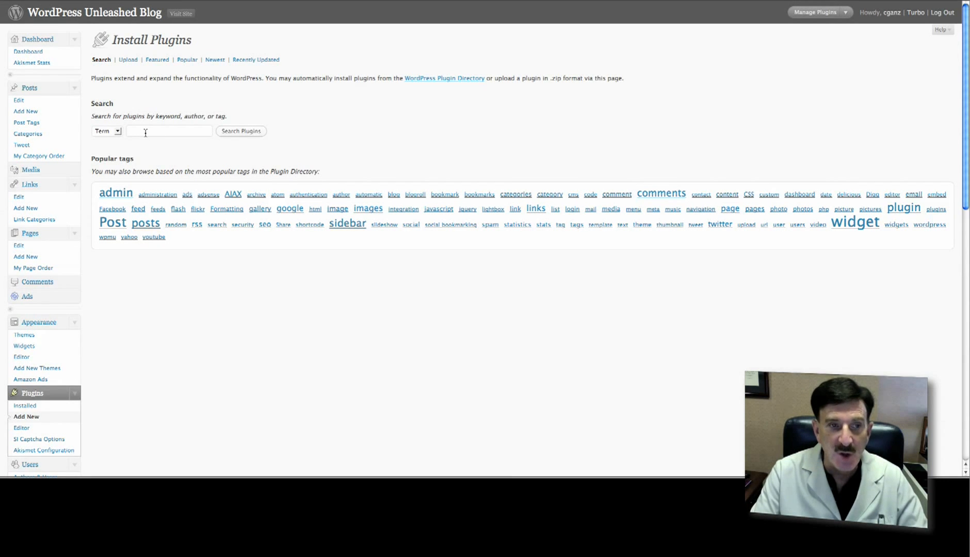
{"action": "type", "text": "Wp"}
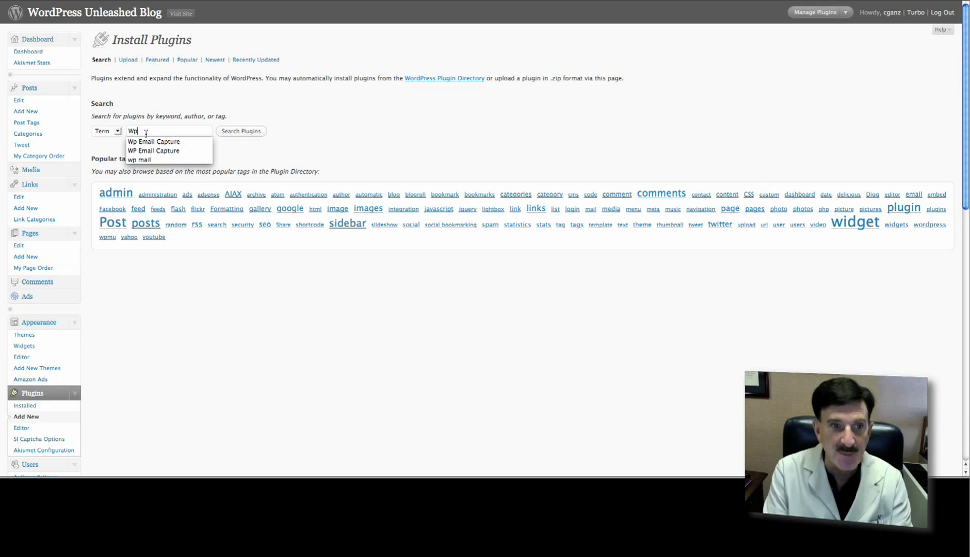
{"action": "left_click", "coordinate": [154, 142]}
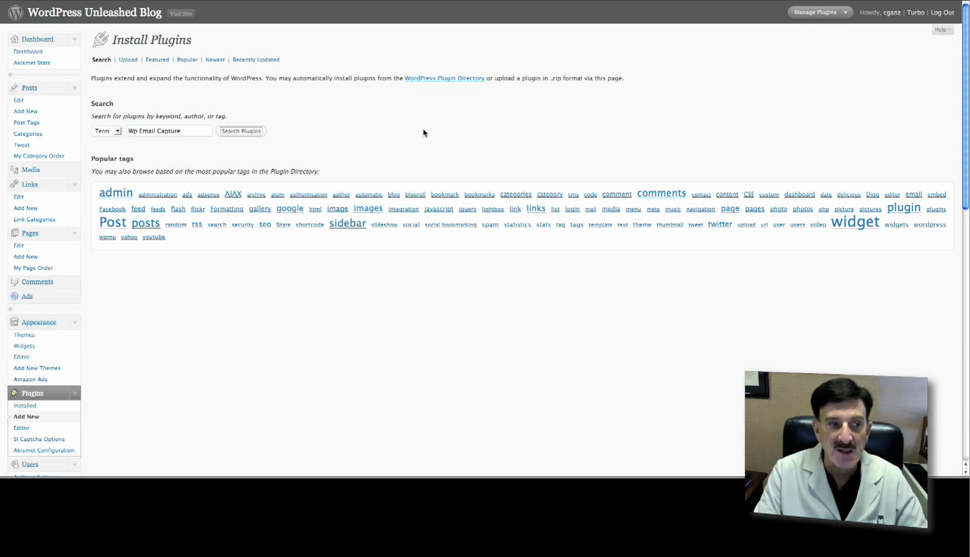
{"action": "left_click", "coordinate": [241, 130]}
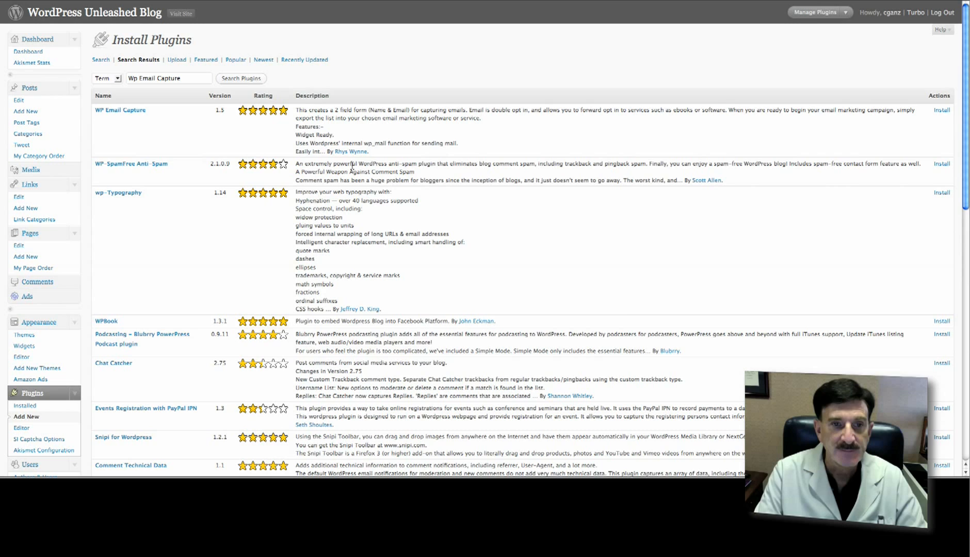
{"action": "mouse_move", "coordinate": [956, 103]}
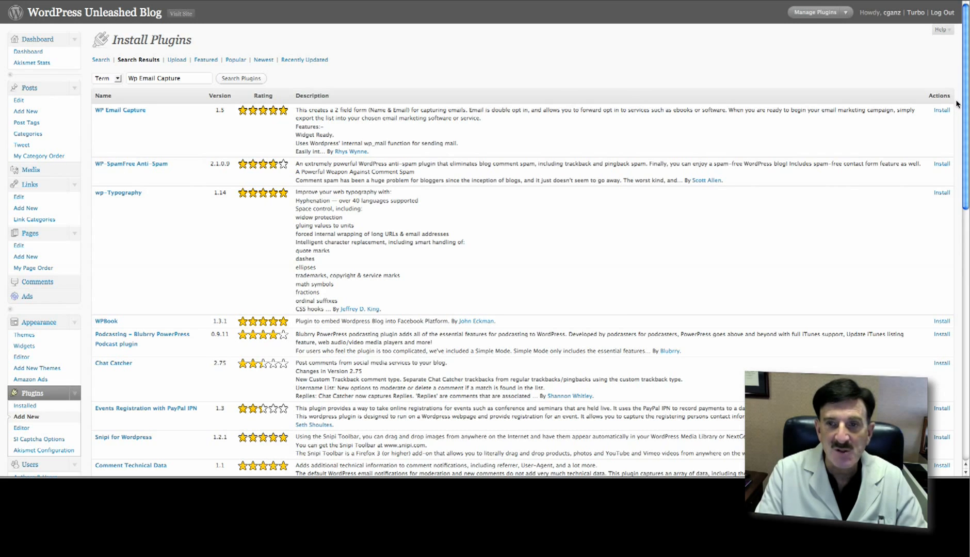
{"action": "mouse_move", "coordinate": [683, 157]}
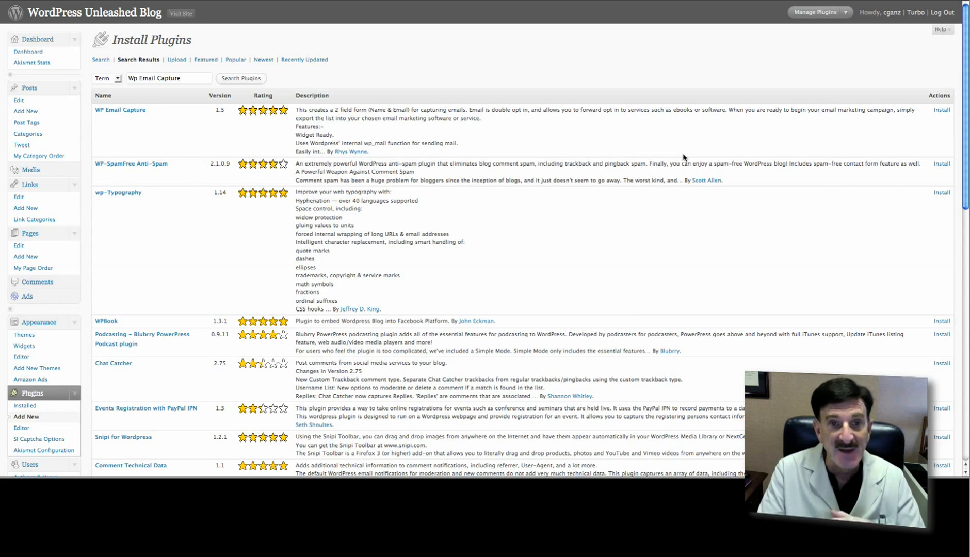
{"action": "mouse_move", "coordinate": [396, 274]}
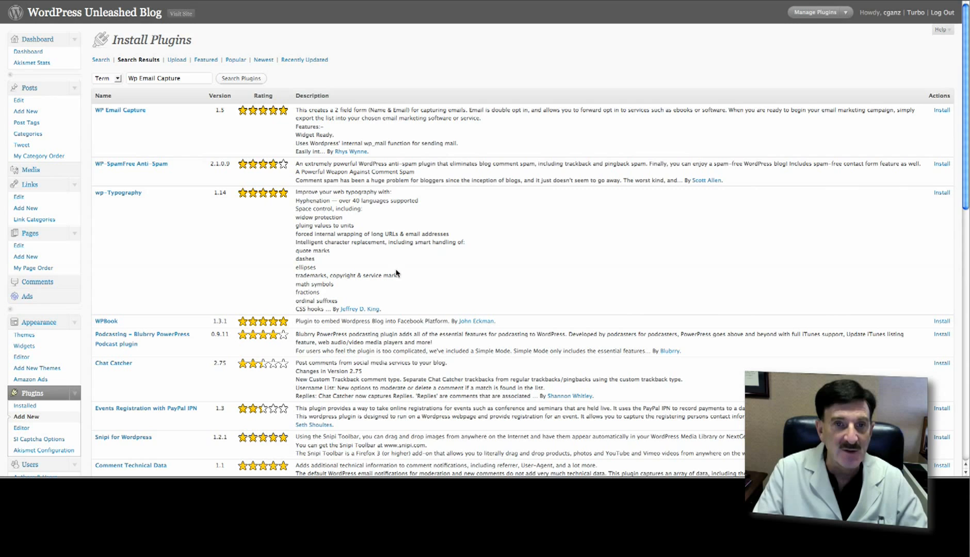
Step: Scroll through the search results to the WP Email Capture listing
{"action": "scroll", "scroll_direction": "down", "scroll_amount": 3}
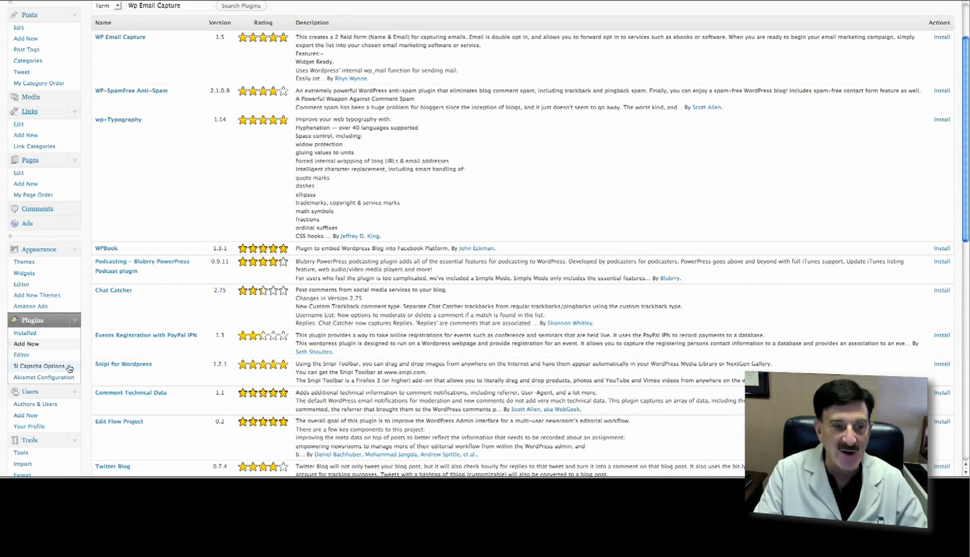
{"action": "scroll", "scroll_direction": "down", "scroll_amount": 3}
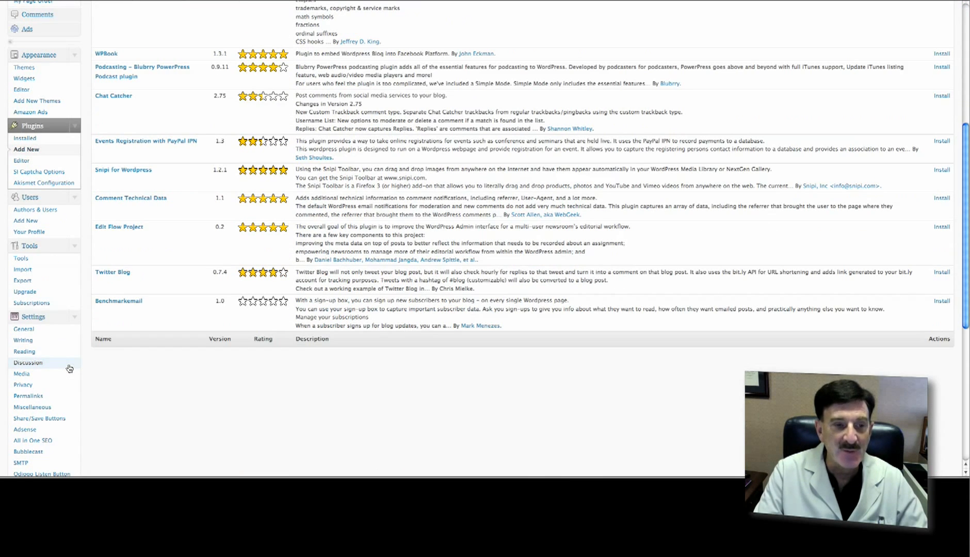
{"action": "scroll", "scroll_direction": "down", "scroll_amount": 3}
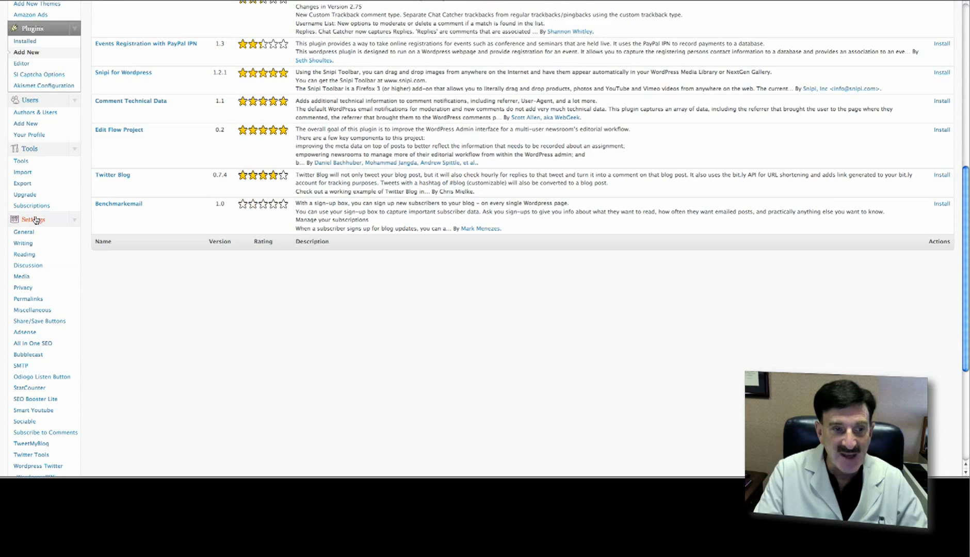
{"action": "scroll", "scroll_direction": "down", "scroll_amount": 3}
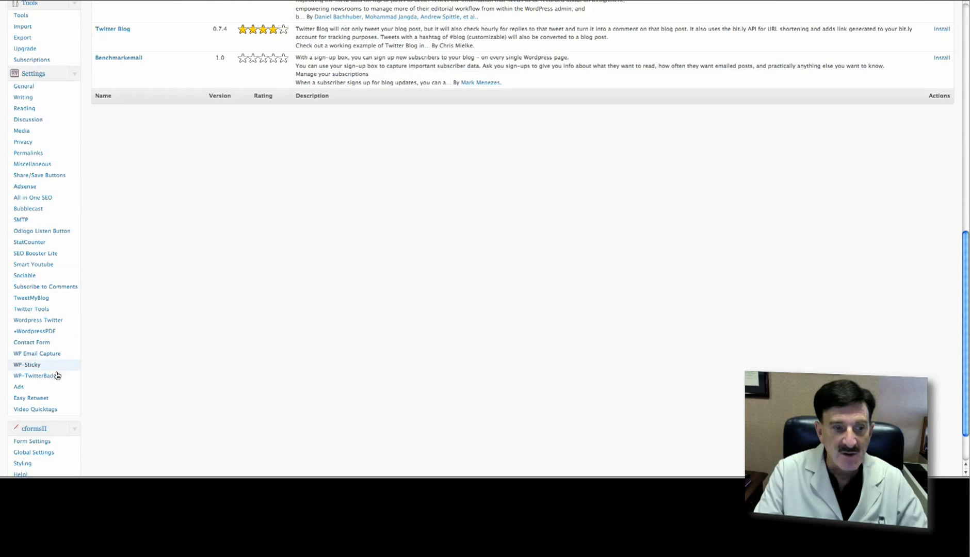
{"action": "mouse_move", "coordinate": [30, 353]}
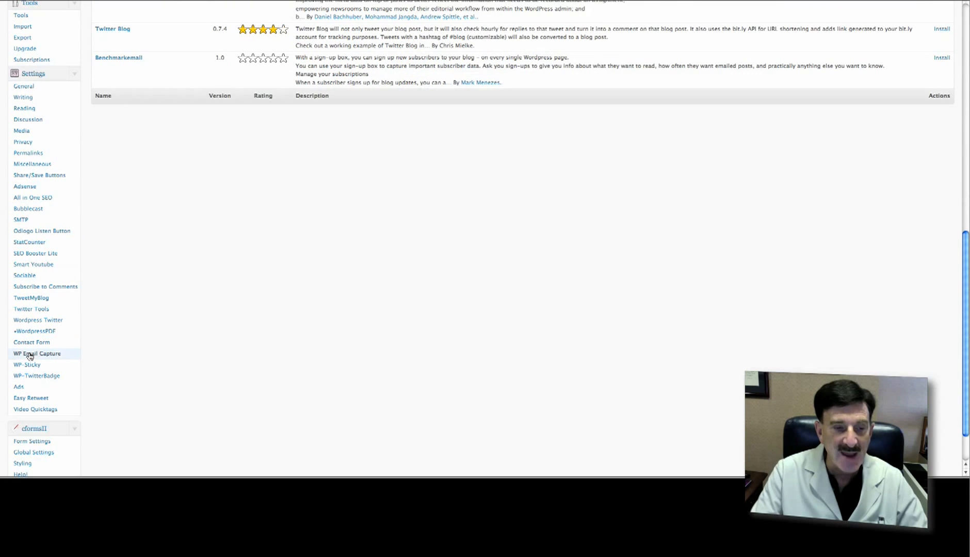
Step: Review the WP Email Capture settings page, then go to Appearance > Widgets
{"action": "left_click", "coordinate": [36, 353]}
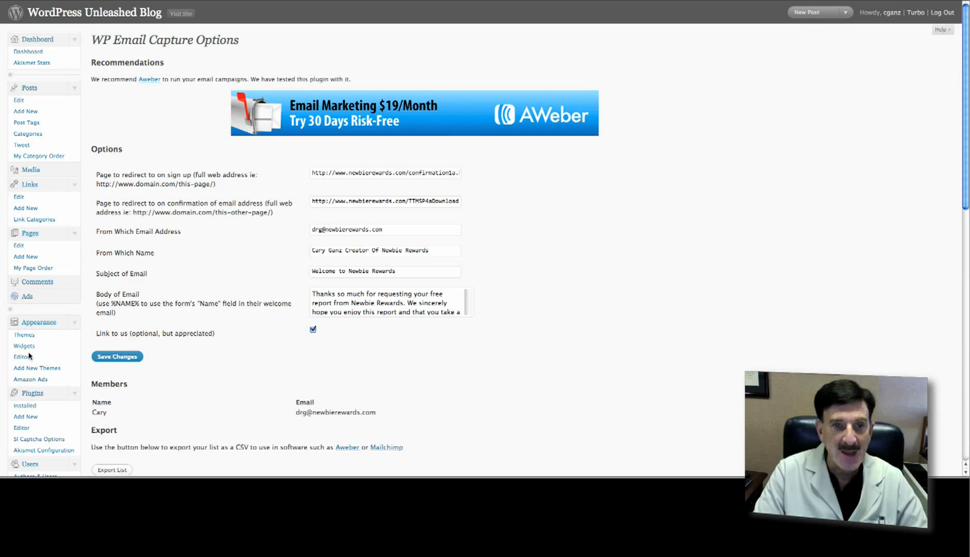
{"action": "mouse_move", "coordinate": [276, 230]}
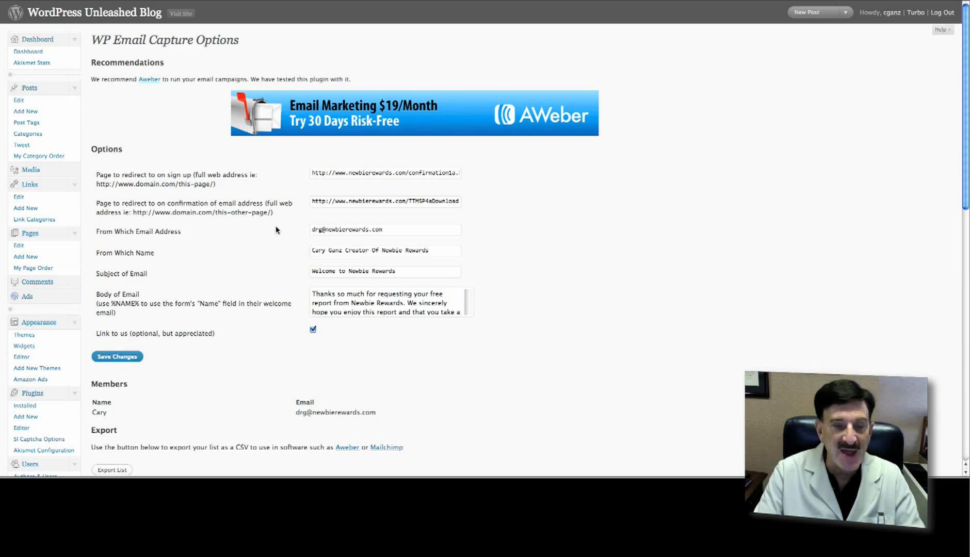
{"action": "mouse_move", "coordinate": [232, 190]}
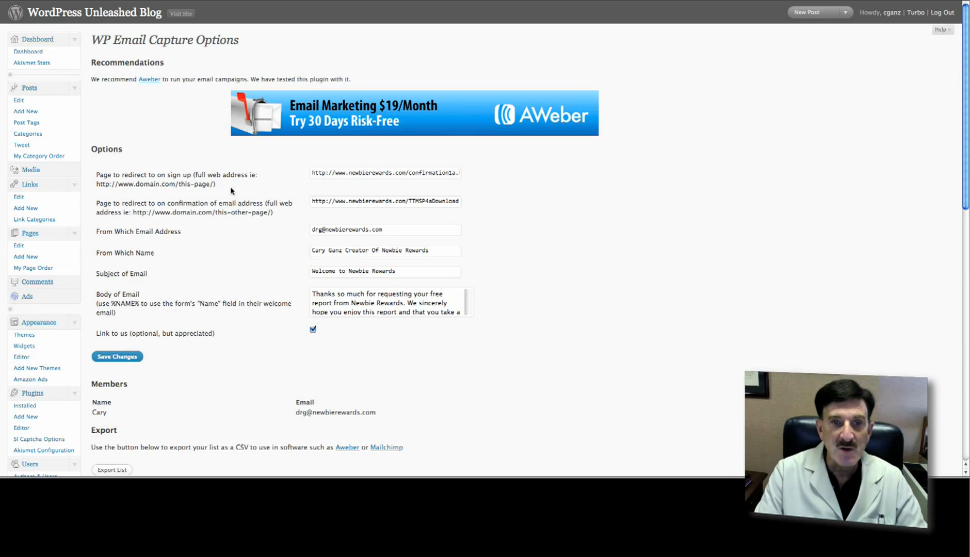
{"action": "mouse_move", "coordinate": [597, 155]}
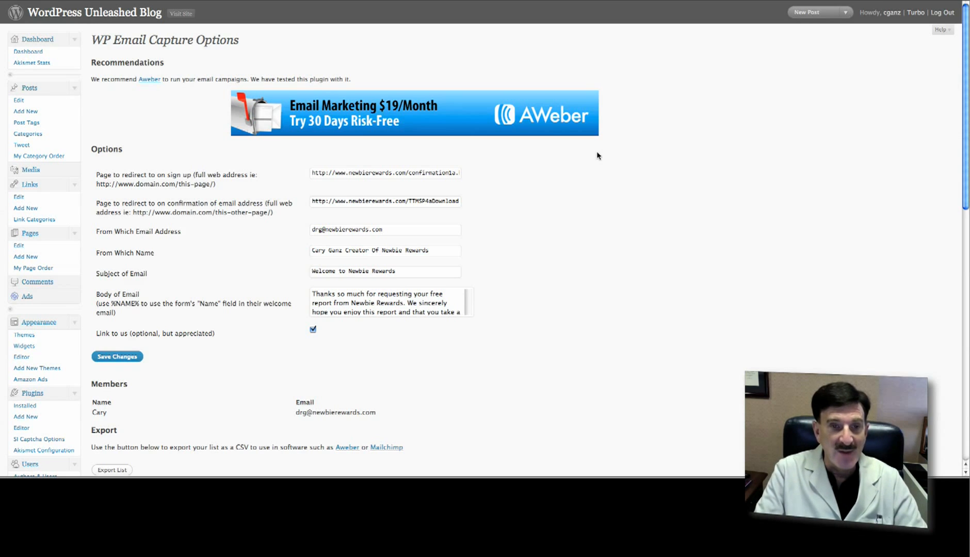
{"action": "mouse_move", "coordinate": [483, 225]}
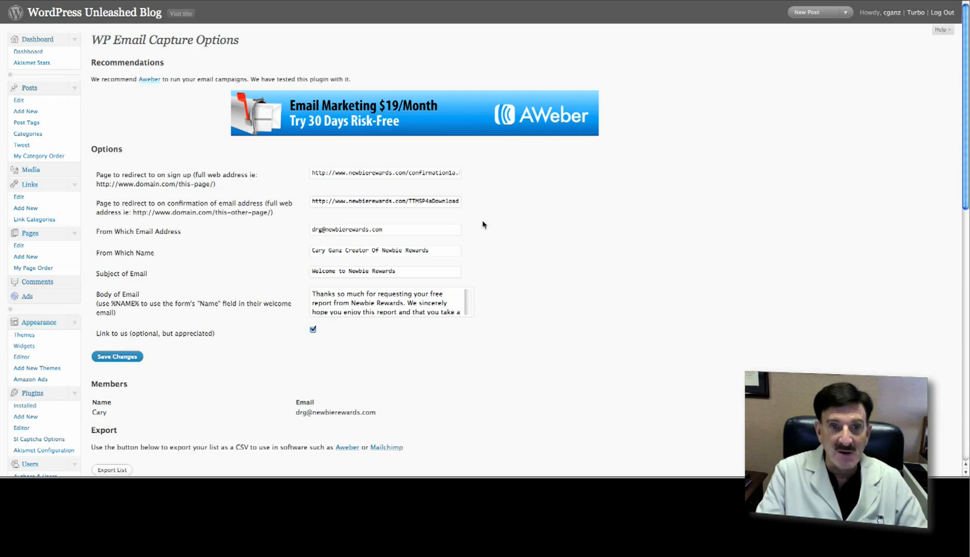
{"action": "mouse_move", "coordinate": [208, 213]}
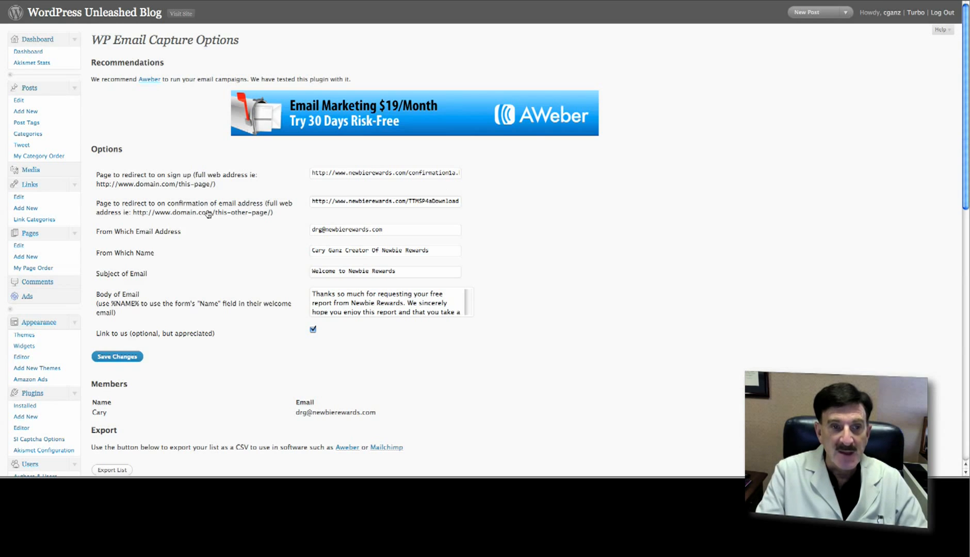
{"action": "mouse_move", "coordinate": [124, 178]}
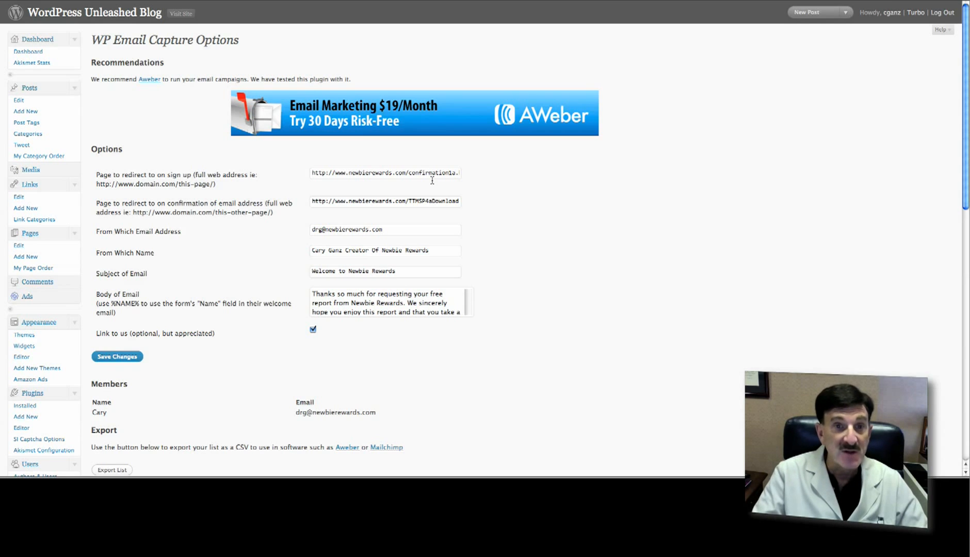
{"action": "mouse_move", "coordinate": [166, 210]}
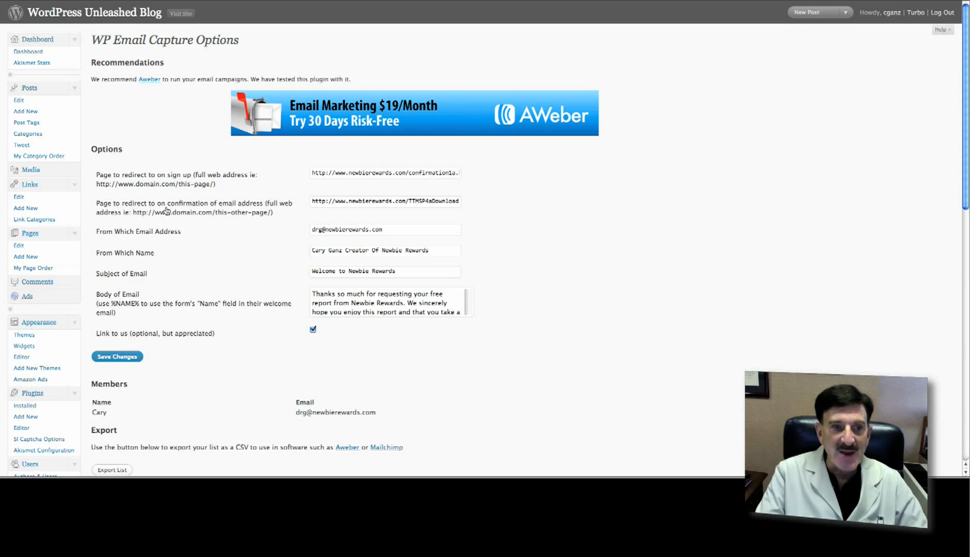
{"action": "mouse_move", "coordinate": [356, 210]}
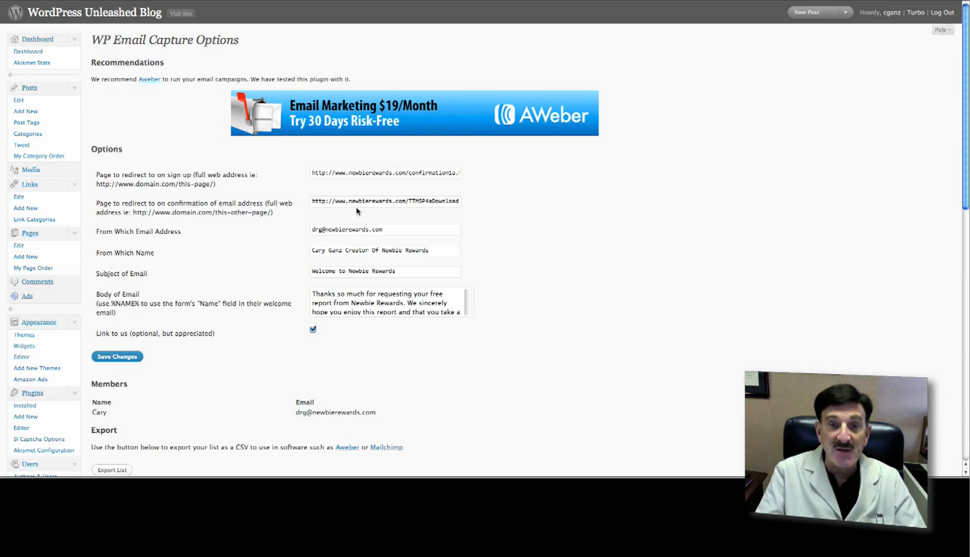
{"action": "mouse_move", "coordinate": [402, 191]}
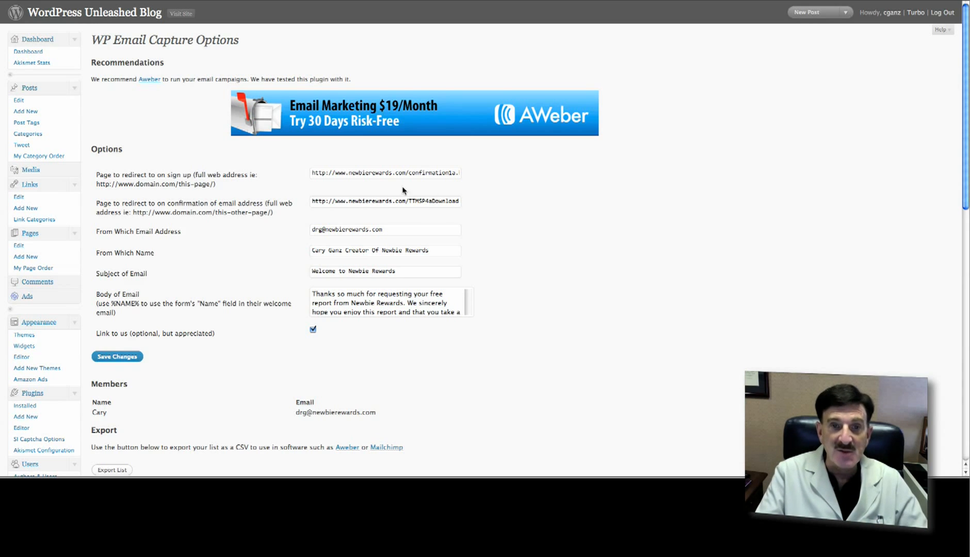
{"action": "mouse_move", "coordinate": [177, 242]}
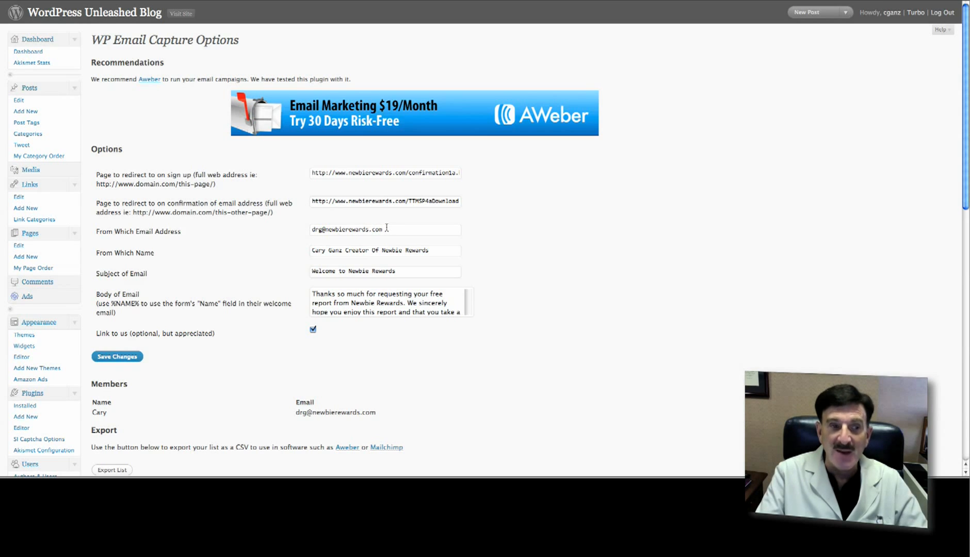
{"action": "mouse_move", "coordinate": [446, 274]}
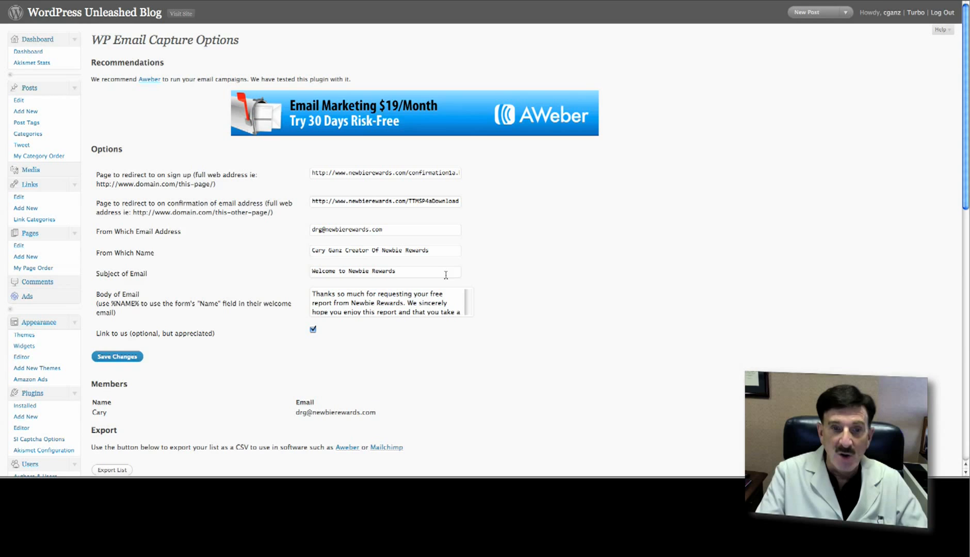
{"action": "mouse_move", "coordinate": [435, 248]}
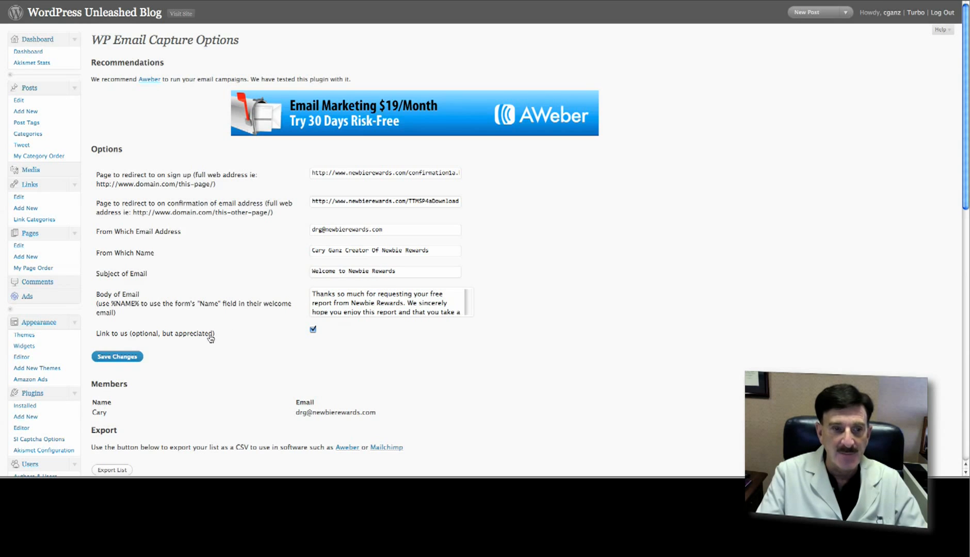
{"action": "mouse_move", "coordinate": [170, 382]}
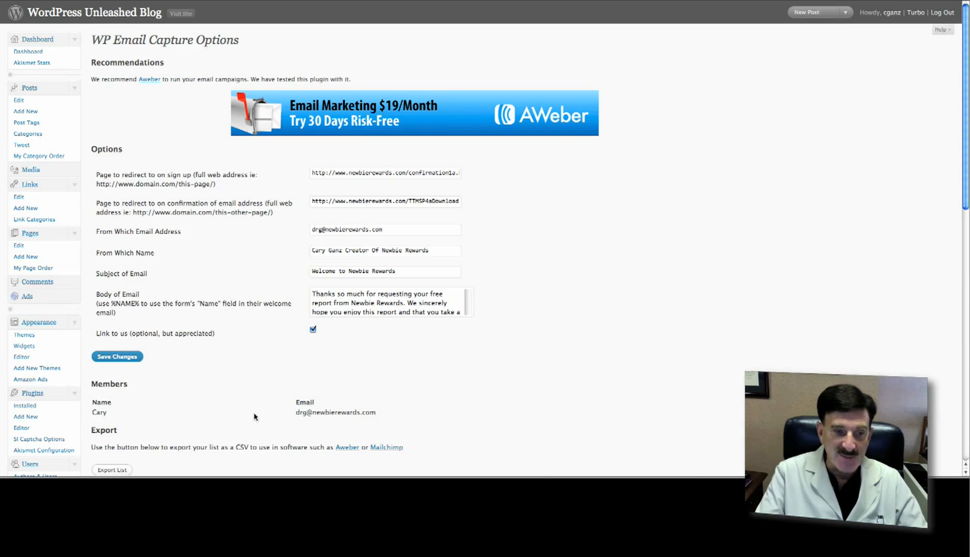
{"action": "mouse_move", "coordinate": [404, 420]}
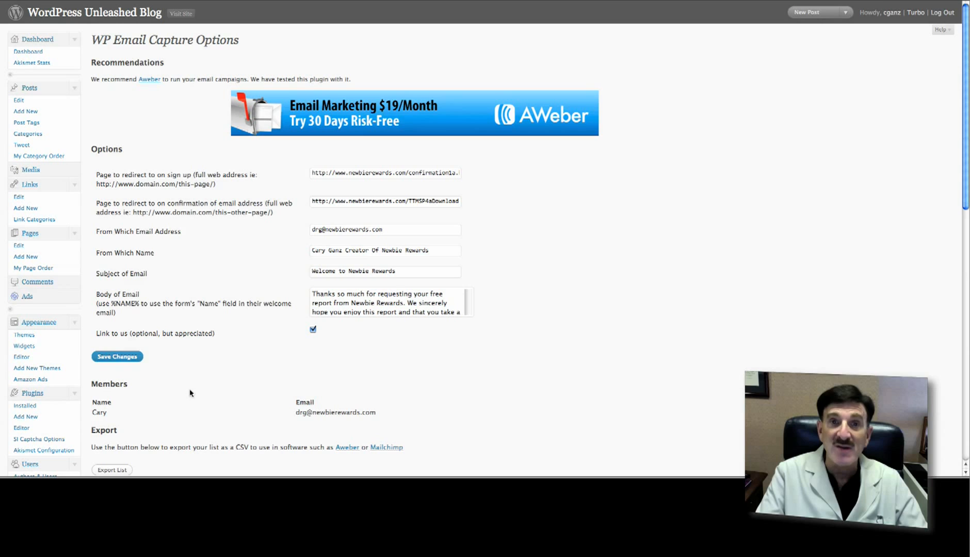
{"action": "mouse_move", "coordinate": [223, 254]}
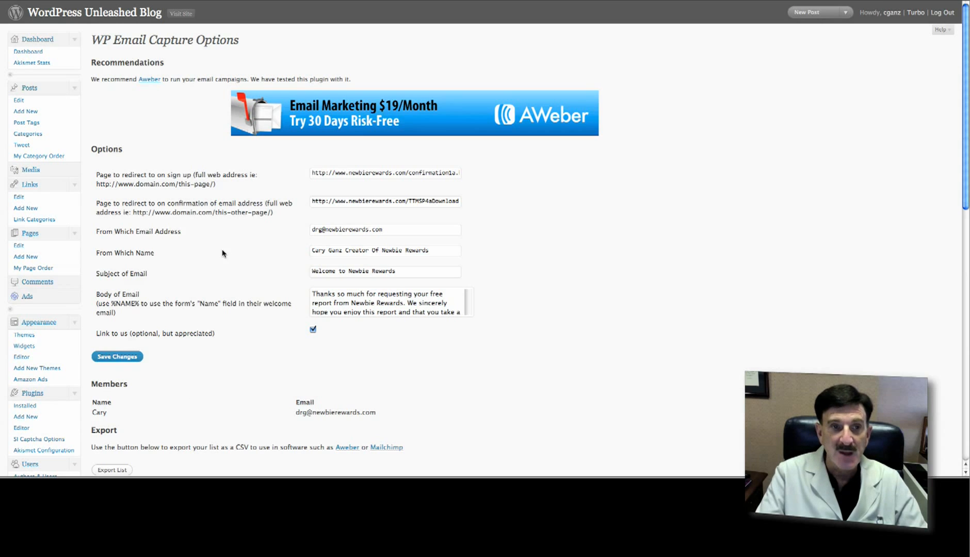
{"action": "mouse_move", "coordinate": [223, 268]}
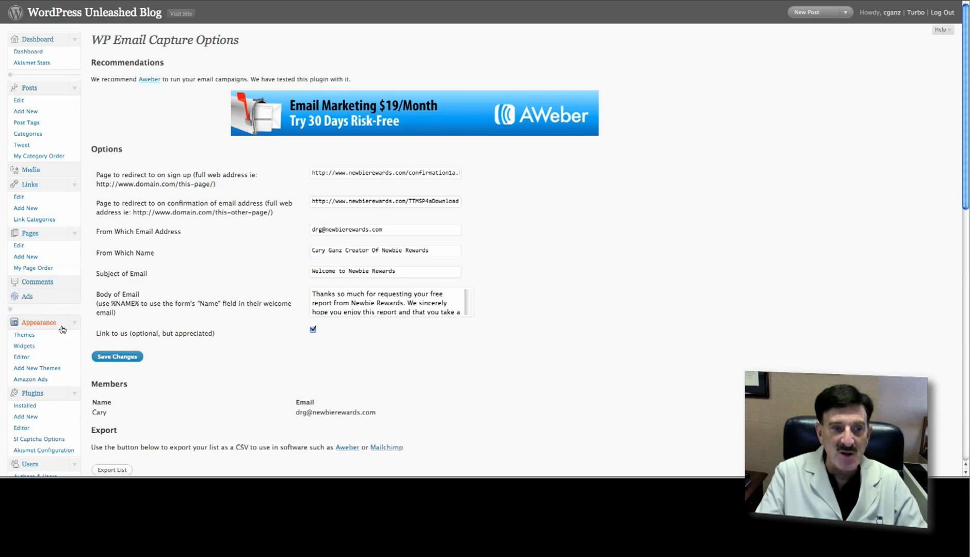
{"action": "mouse_move", "coordinate": [556, 286]}
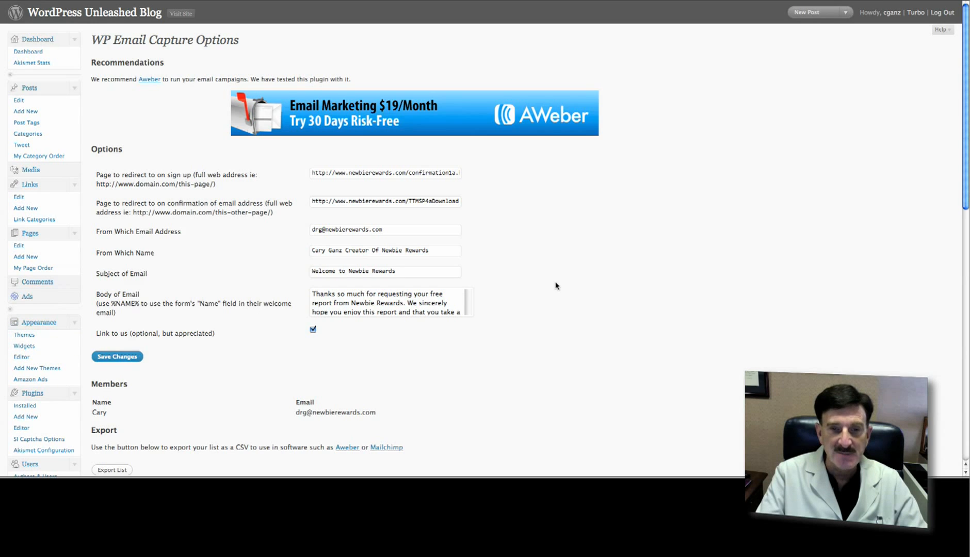
{"action": "left_click", "coordinate": [24, 188]}
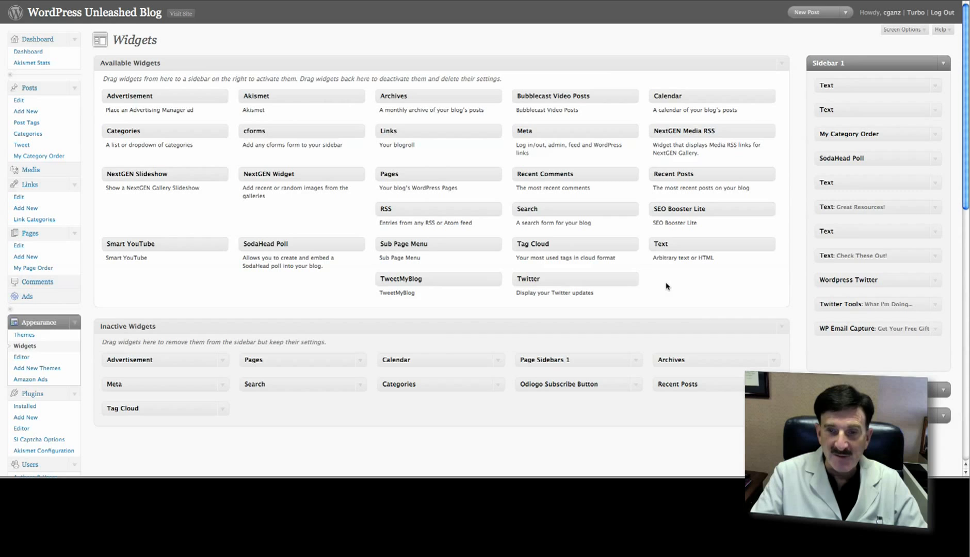
{"action": "mouse_move", "coordinate": [724, 278]}
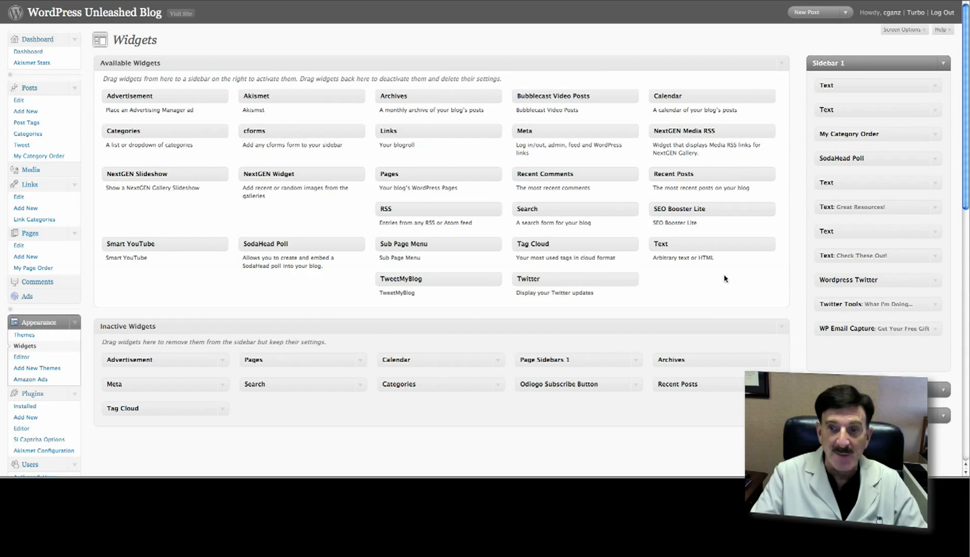
{"action": "mouse_move", "coordinate": [692, 283]}
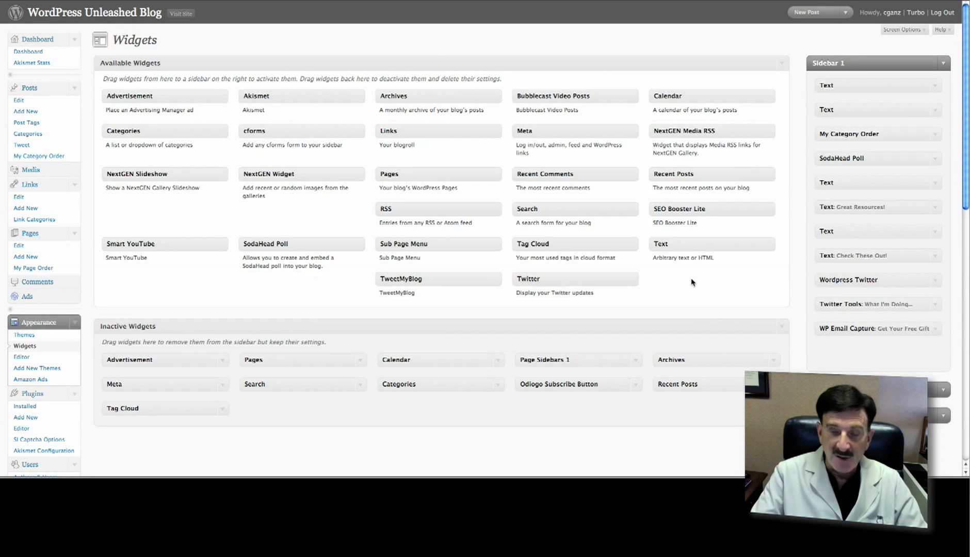
{"action": "mouse_move", "coordinate": [838, 331]}
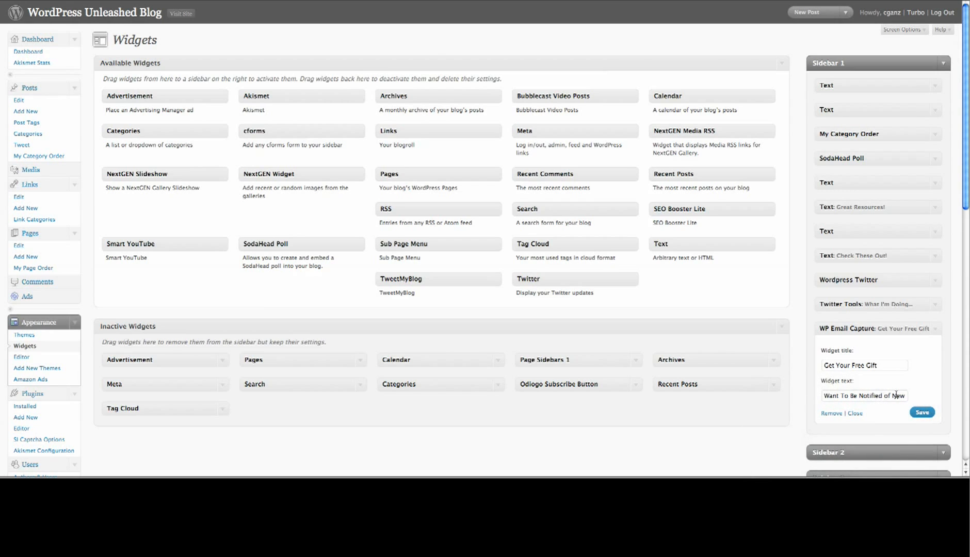
Step: Fill the Sidebar 1 WP Email Capture widget's title and notice text, save it and visit the site
{"action": "type", "text": "Plugins"}
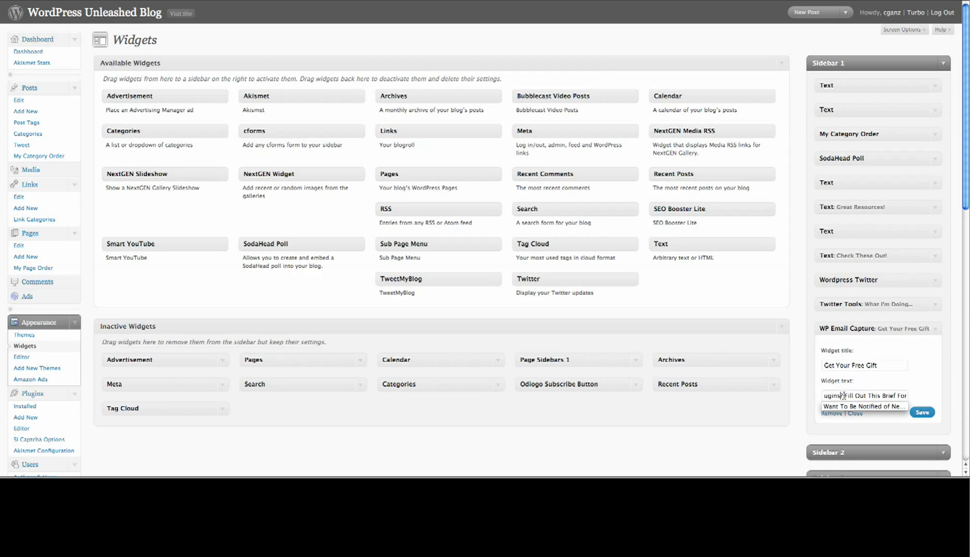
{"action": "type", "text": "and REce"}
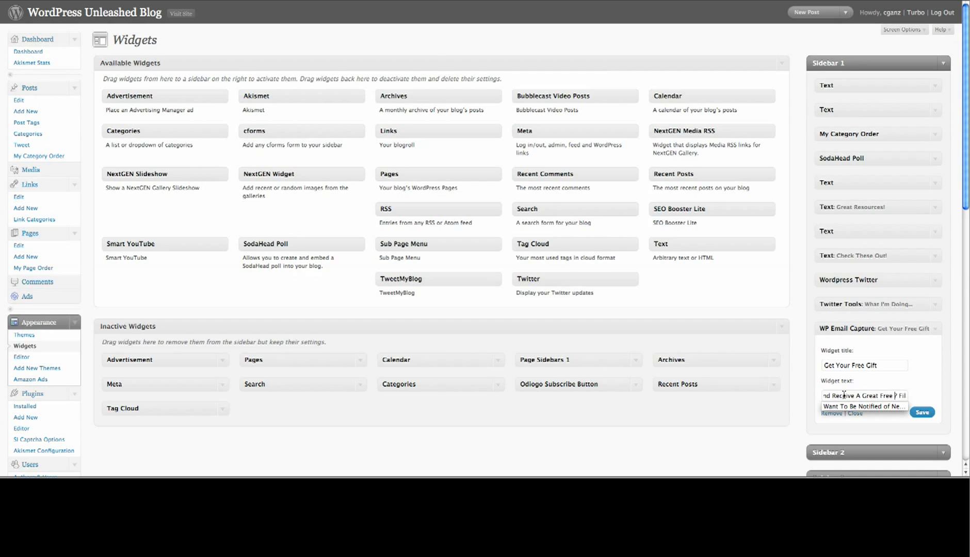
{"action": "double_click", "coordinate": [863, 407]}
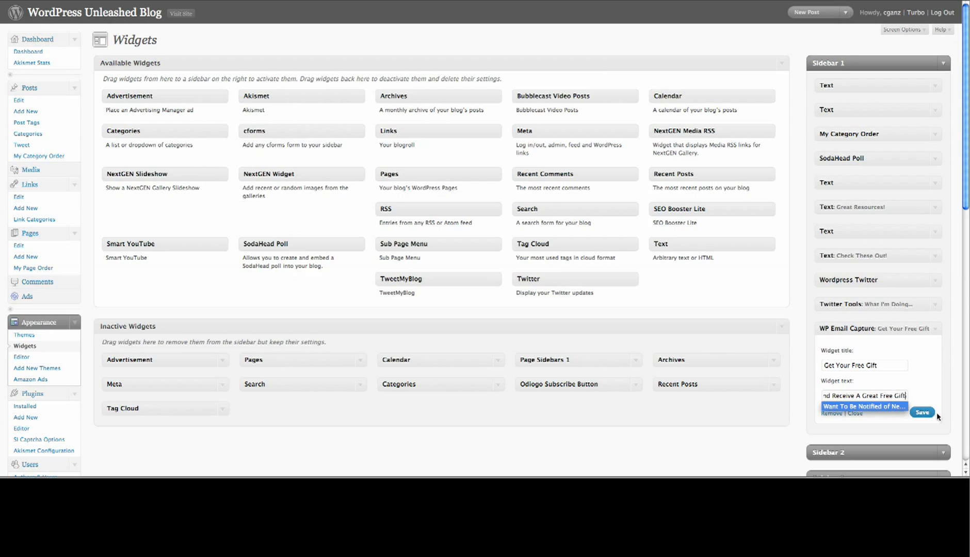
{"action": "left_click", "coordinate": [922, 413]}
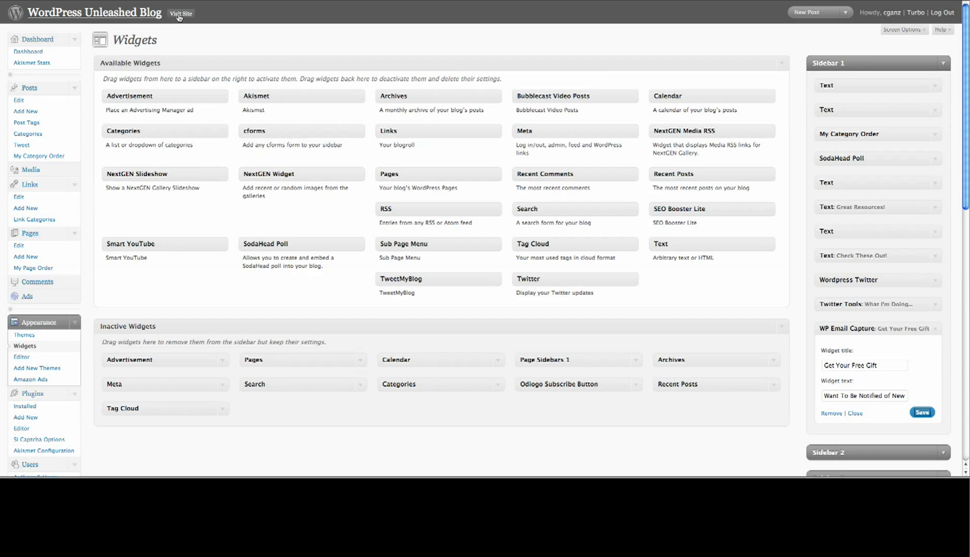
{"action": "left_click", "coordinate": [180, 14]}
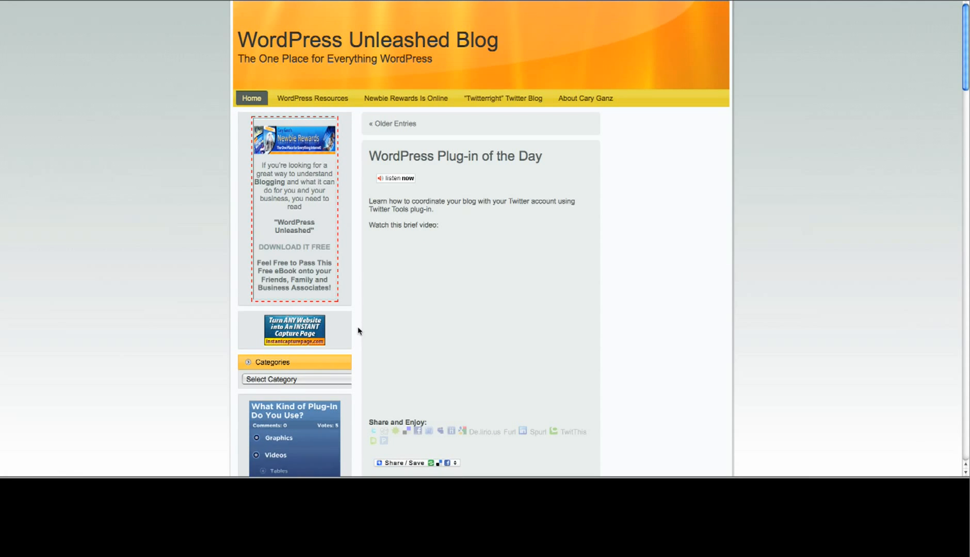
Step: Scroll the live blog down to the Get Your Free Gift name/email form in the sidebar
{"action": "scroll", "scroll_direction": "down", "scroll_amount": 3}
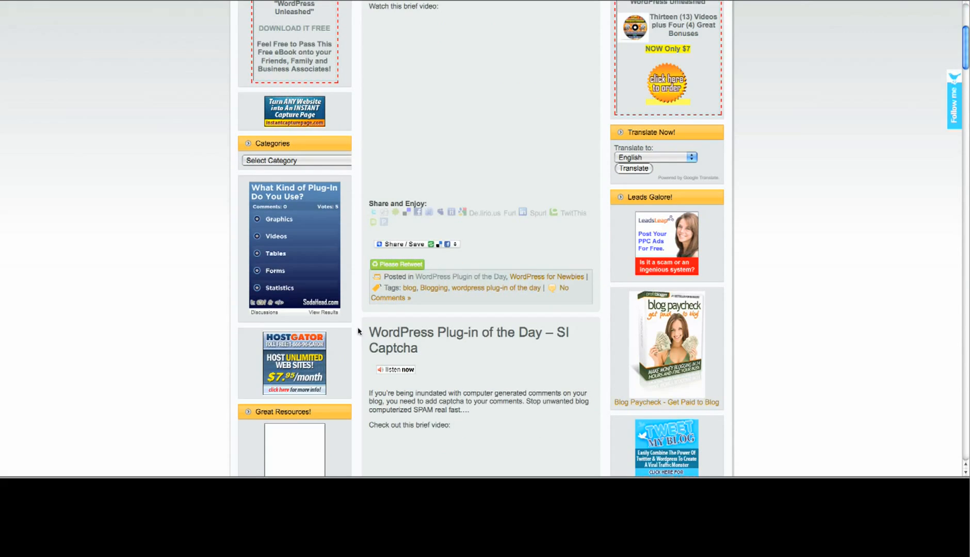
{"action": "scroll", "scroll_direction": "down", "scroll_amount": 3}
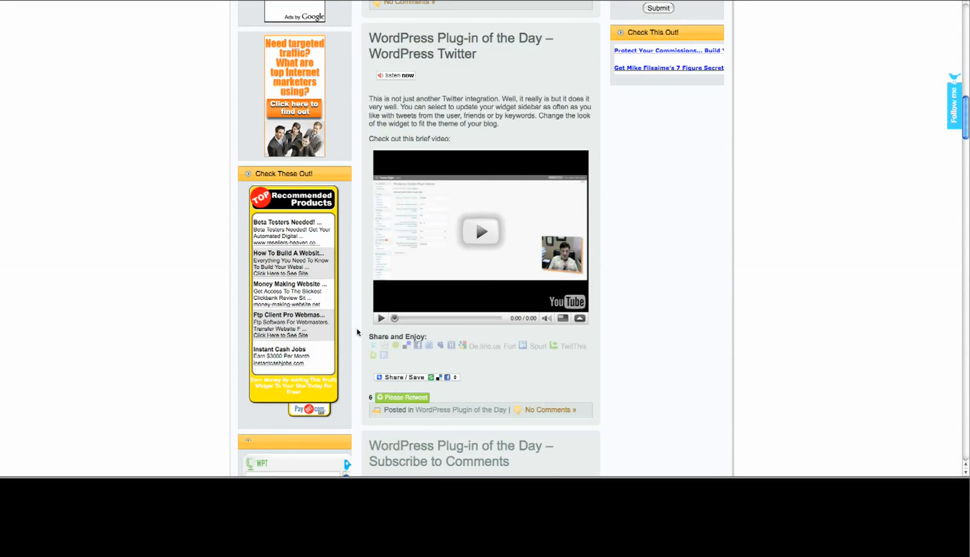
{"action": "scroll", "scroll_direction": "down", "scroll_amount": 3}
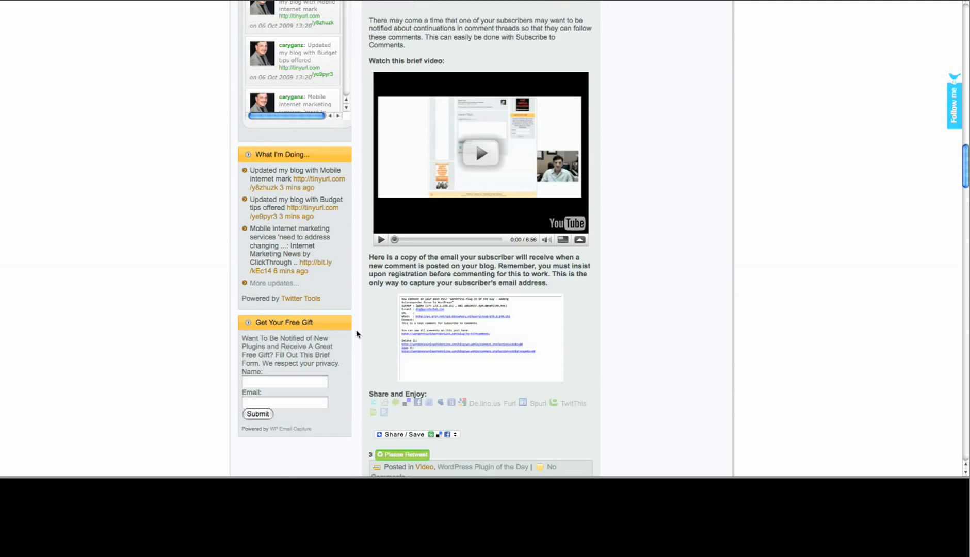
{"action": "scroll", "scroll_direction": "down", "scroll_amount": 3}
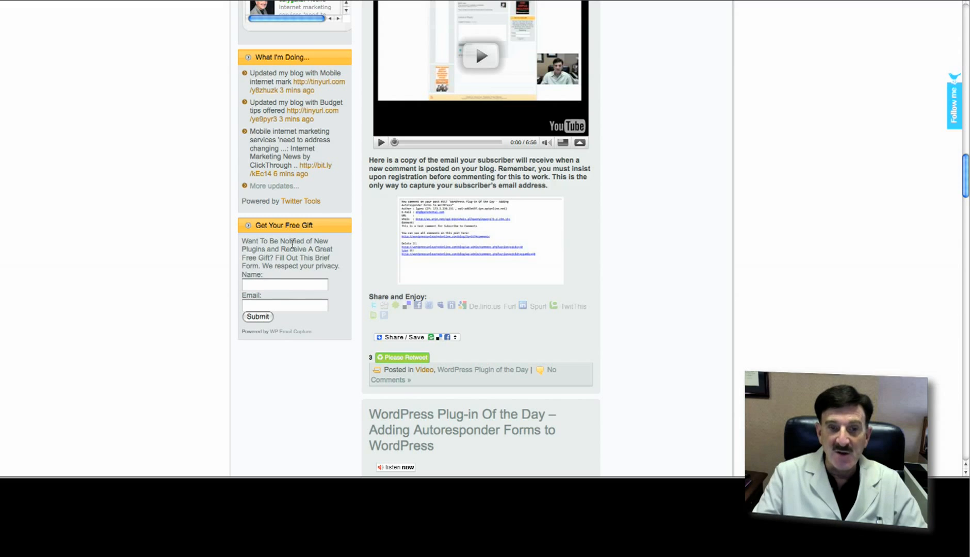
Step: Submit the sidebar signup form to reach the please-confirm-your-email page
{"action": "left_click", "coordinate": [546, 142]}
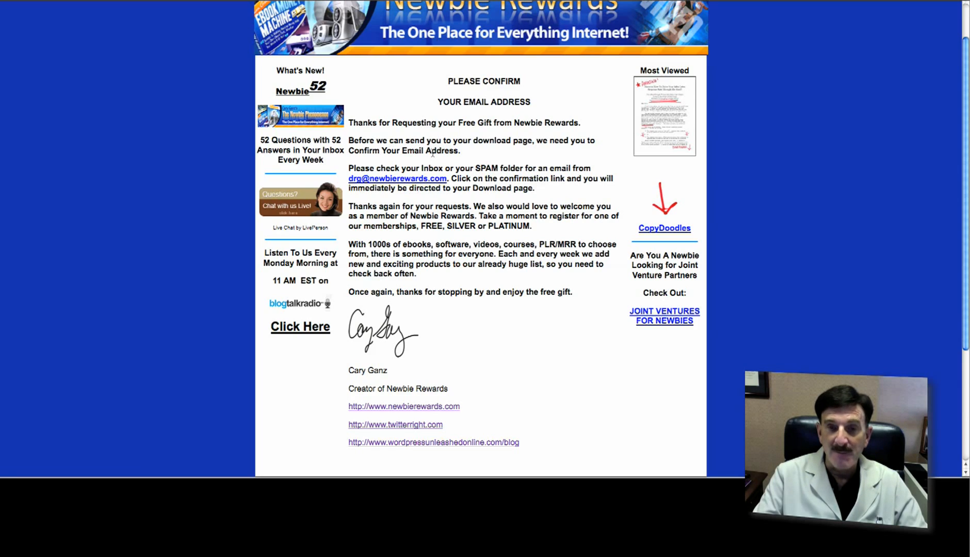
{"action": "mouse_move", "coordinate": [667, 469]}
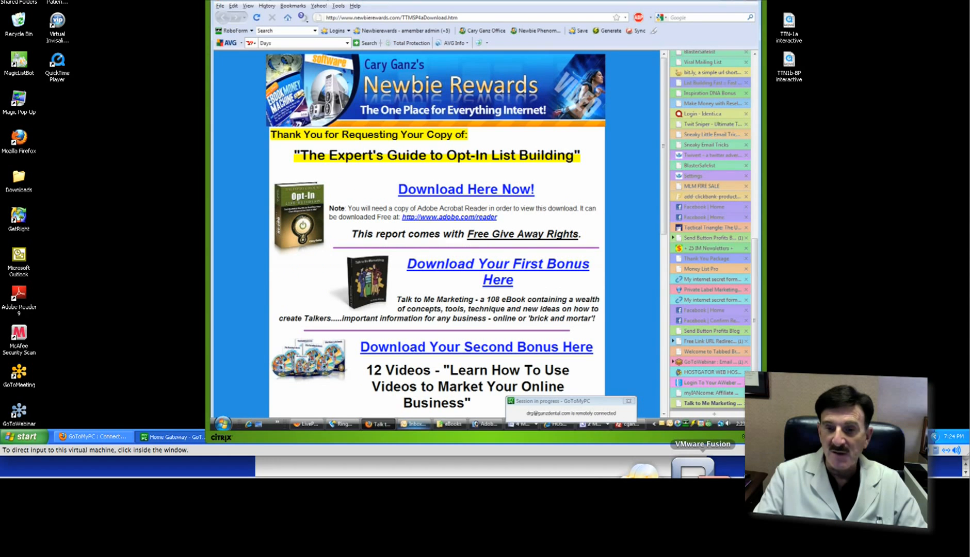
Step: Take control of the VMware machine and bring up the Outlook inbox with the Welcome to Newbie Rewards email
{"action": "left_click", "coordinate": [415, 430]}
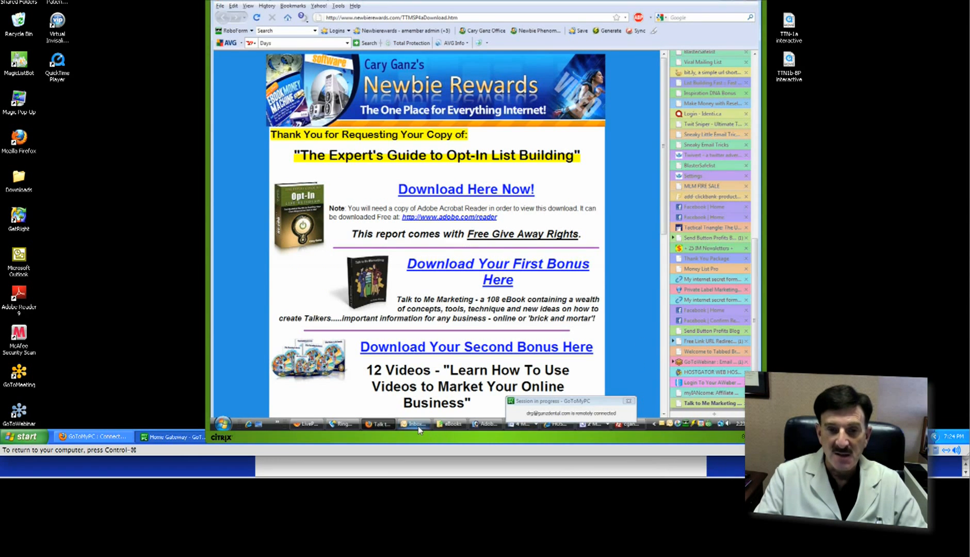
{"action": "left_click", "coordinate": [413, 424]}
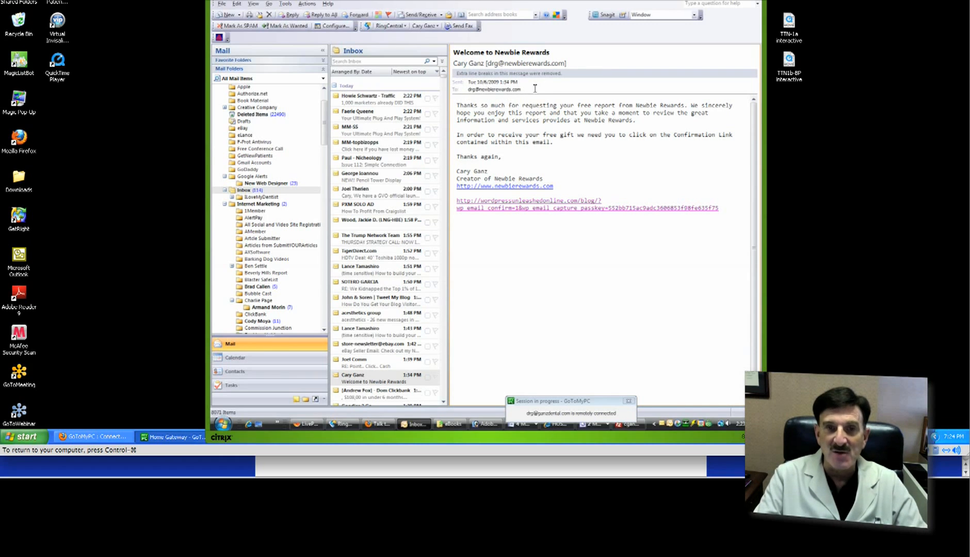
{"action": "mouse_move", "coordinate": [542, 116]}
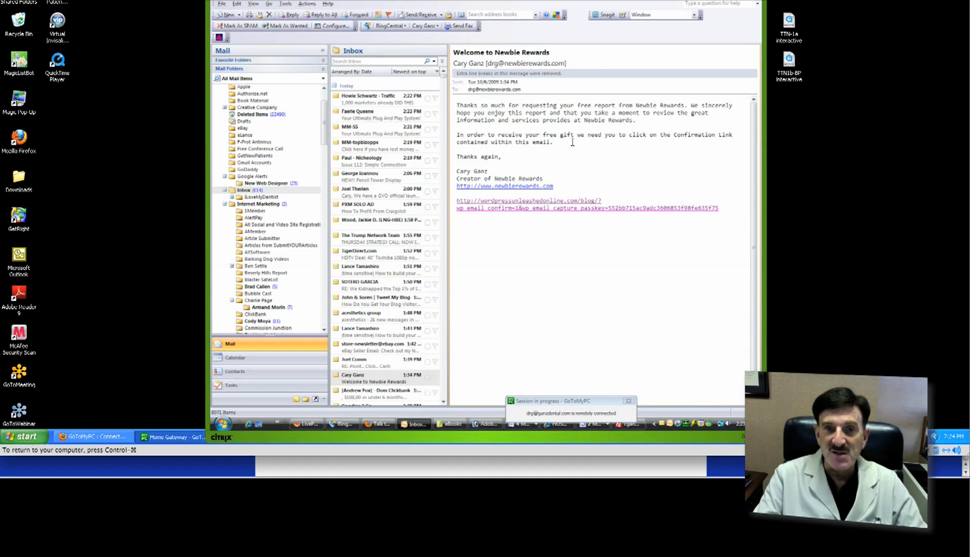
{"action": "mouse_move", "coordinate": [535, 210]}
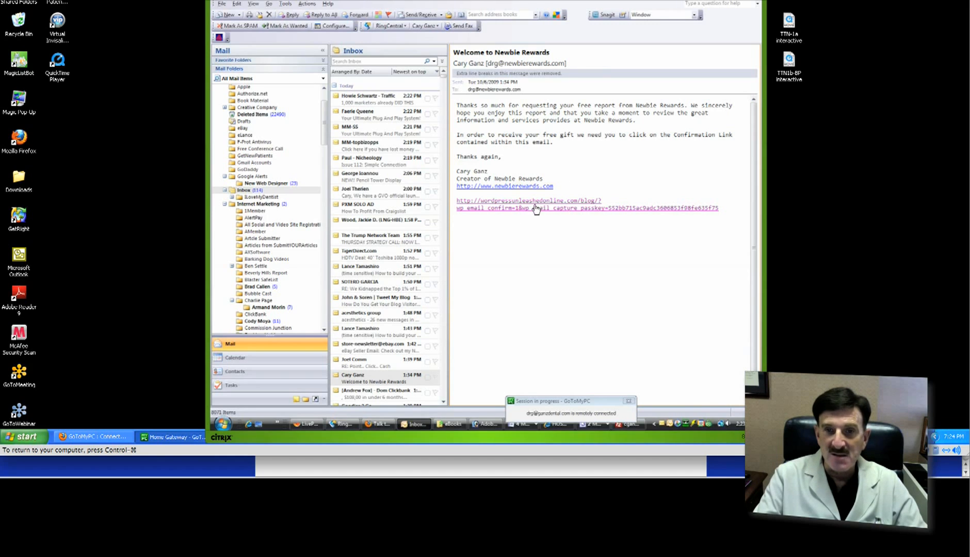
{"action": "mouse_move", "coordinate": [564, 204]}
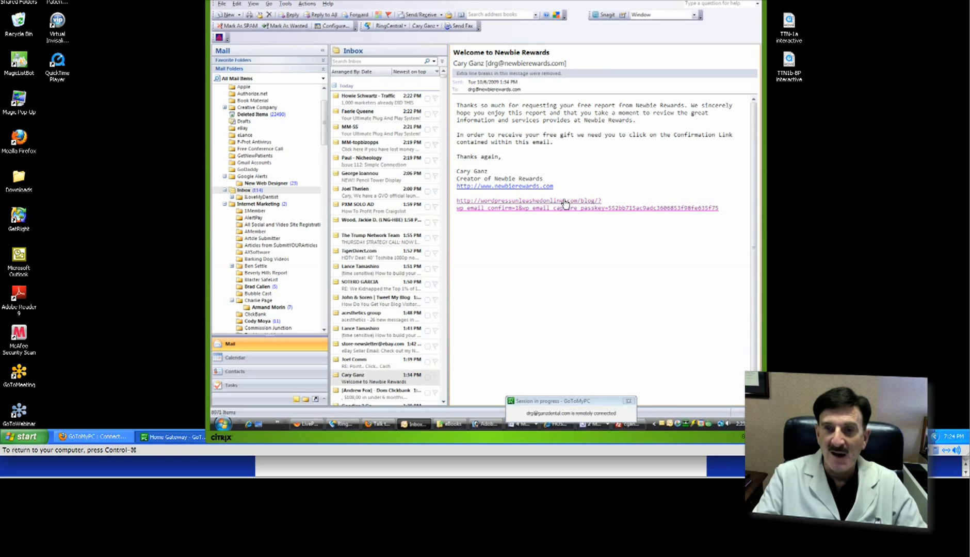
{"action": "mouse_move", "coordinate": [561, 244]}
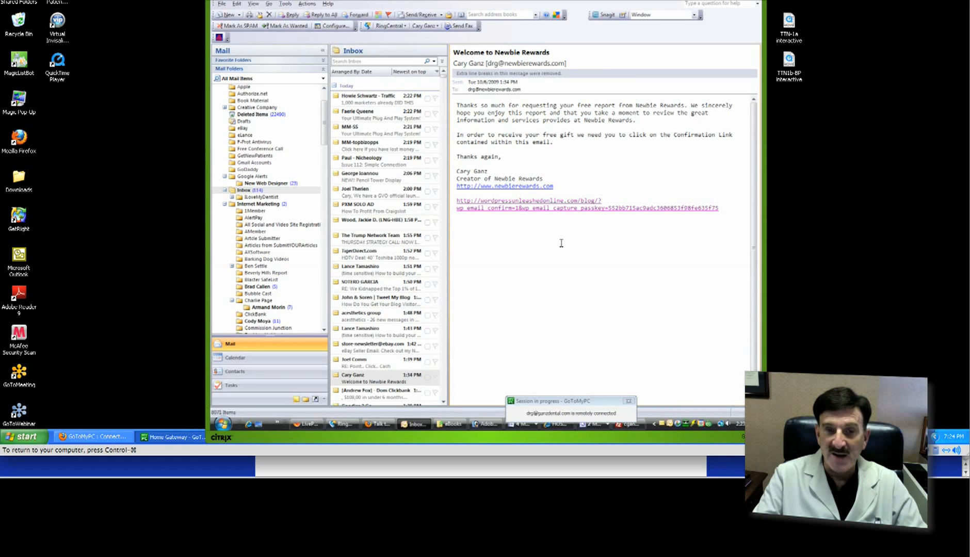
{"action": "mouse_move", "coordinate": [509, 415]}
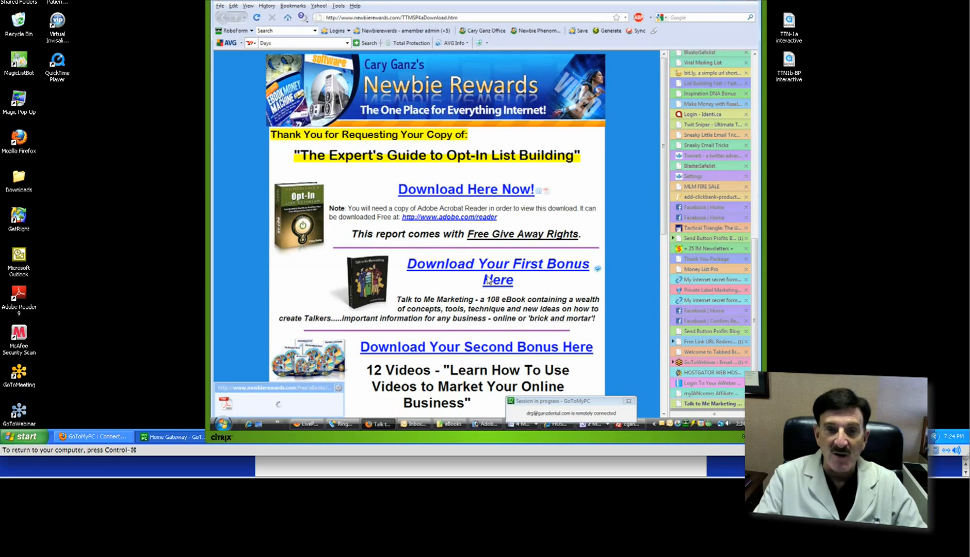
Step: Scroll the Newbie Rewards download page down to the two bonus download links
{"action": "scroll", "scroll_direction": "down", "scroll_amount": 3}
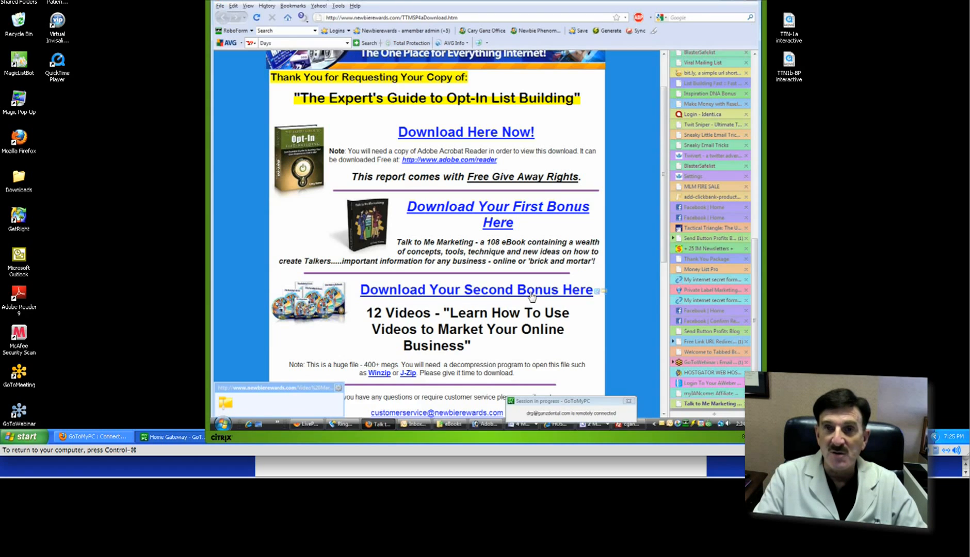
{"action": "mouse_move", "coordinate": [585, 296]}
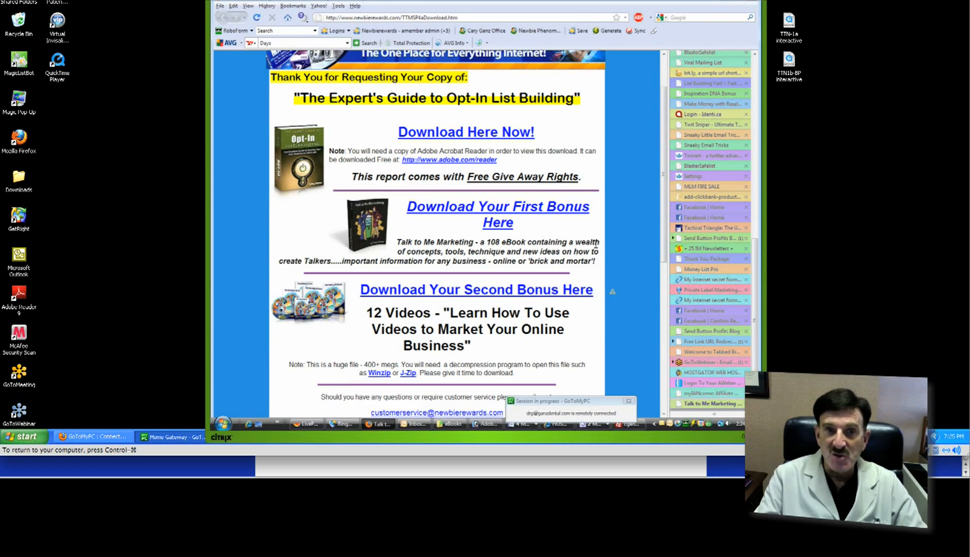
{"action": "mouse_move", "coordinate": [625, 219]}
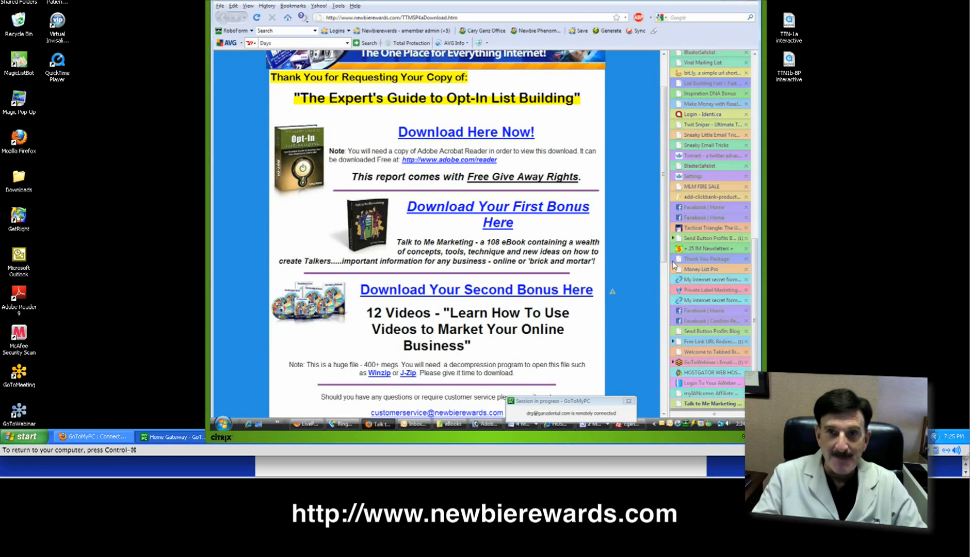
{"action": "mouse_move", "coordinate": [509, 406]}
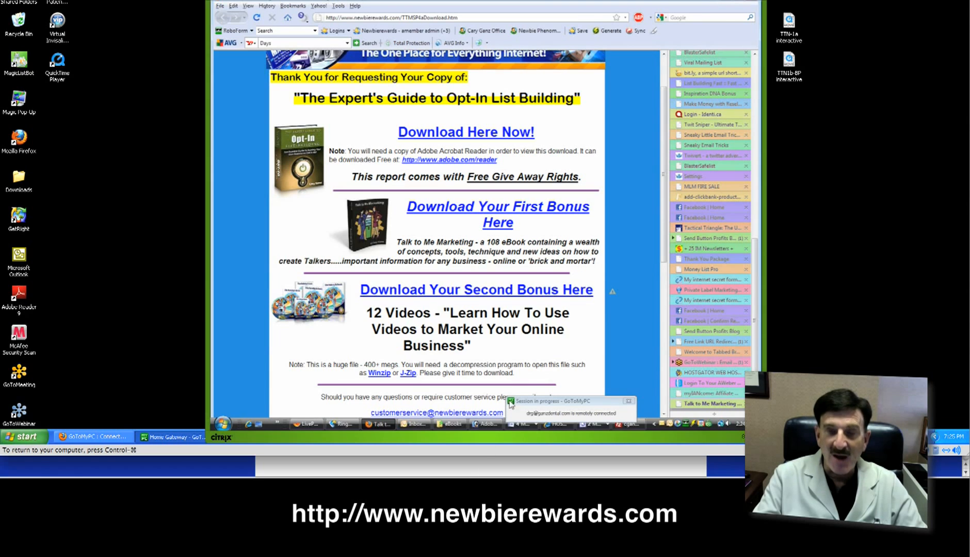
{"action": "mouse_move", "coordinate": [622, 298]}
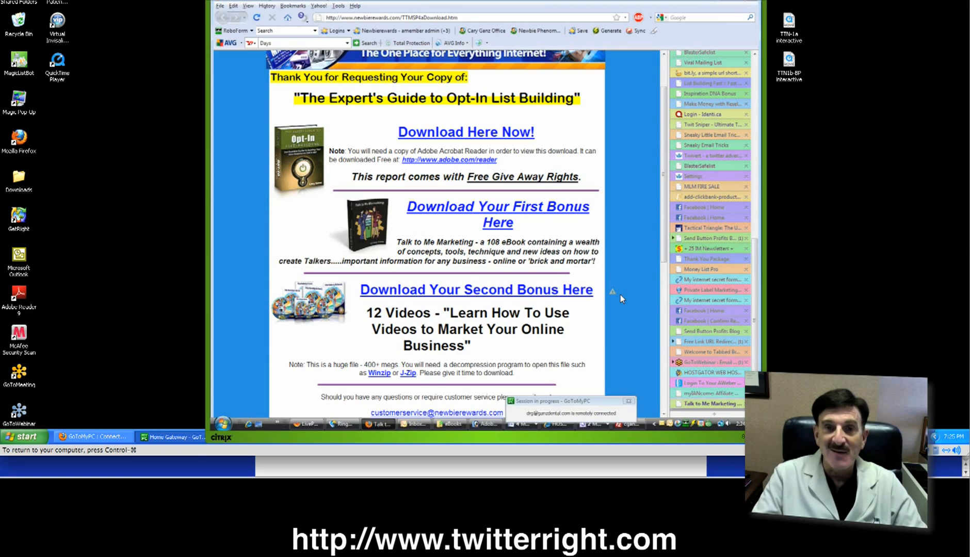
{"action": "mouse_move", "coordinate": [632, 263]}
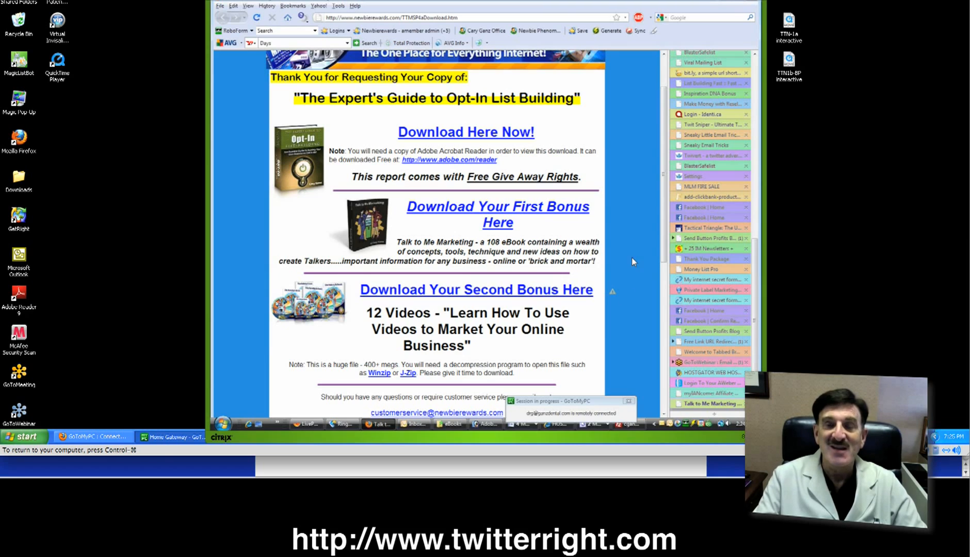